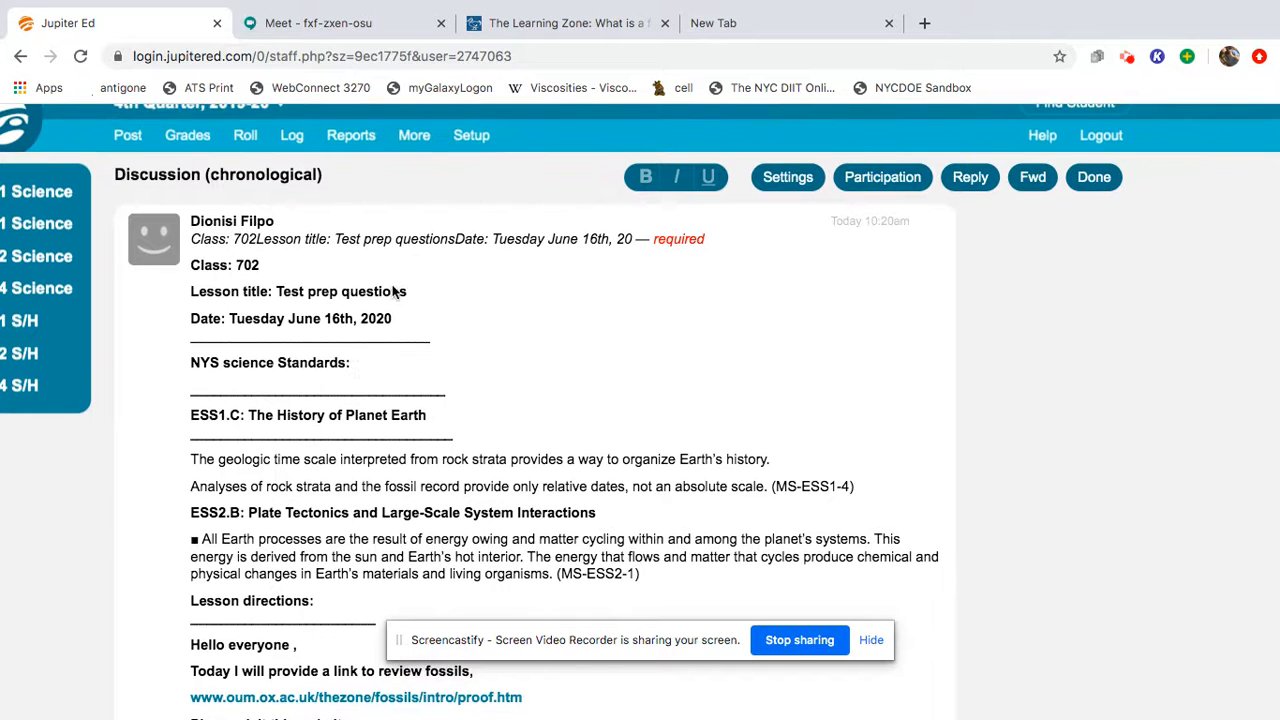
Step: Scroll through the lesson post's student template and open the linked fossil review page
{"action": "scroll", "scroll_direction": "down", "scroll_amount": 3}
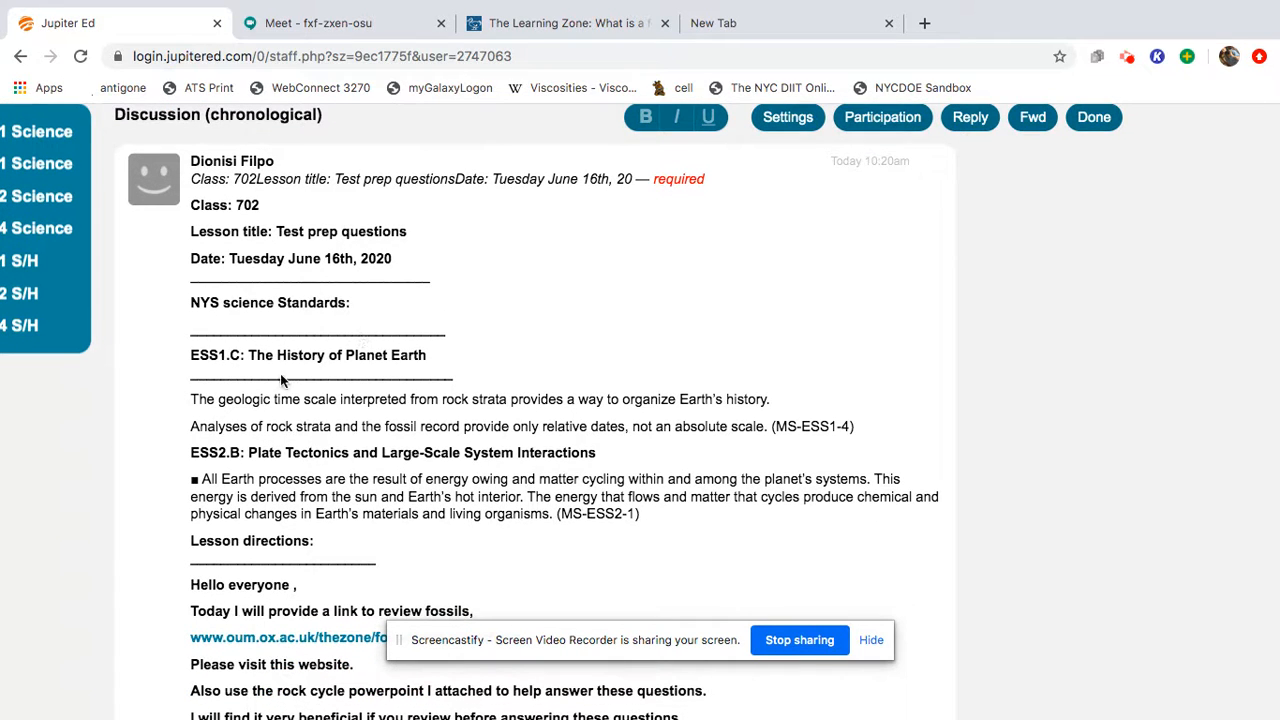
{"action": "mouse_move", "coordinate": [402, 377]}
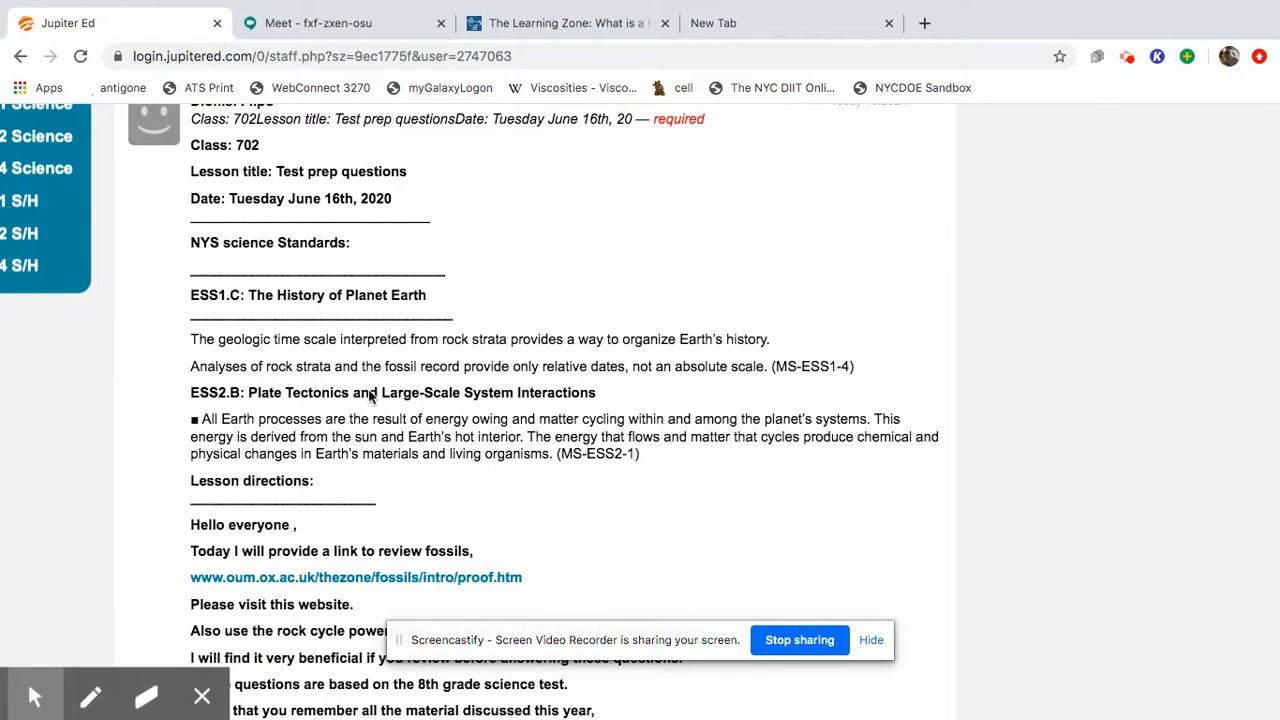
{"action": "scroll", "scroll_direction": "down", "scroll_amount": 3}
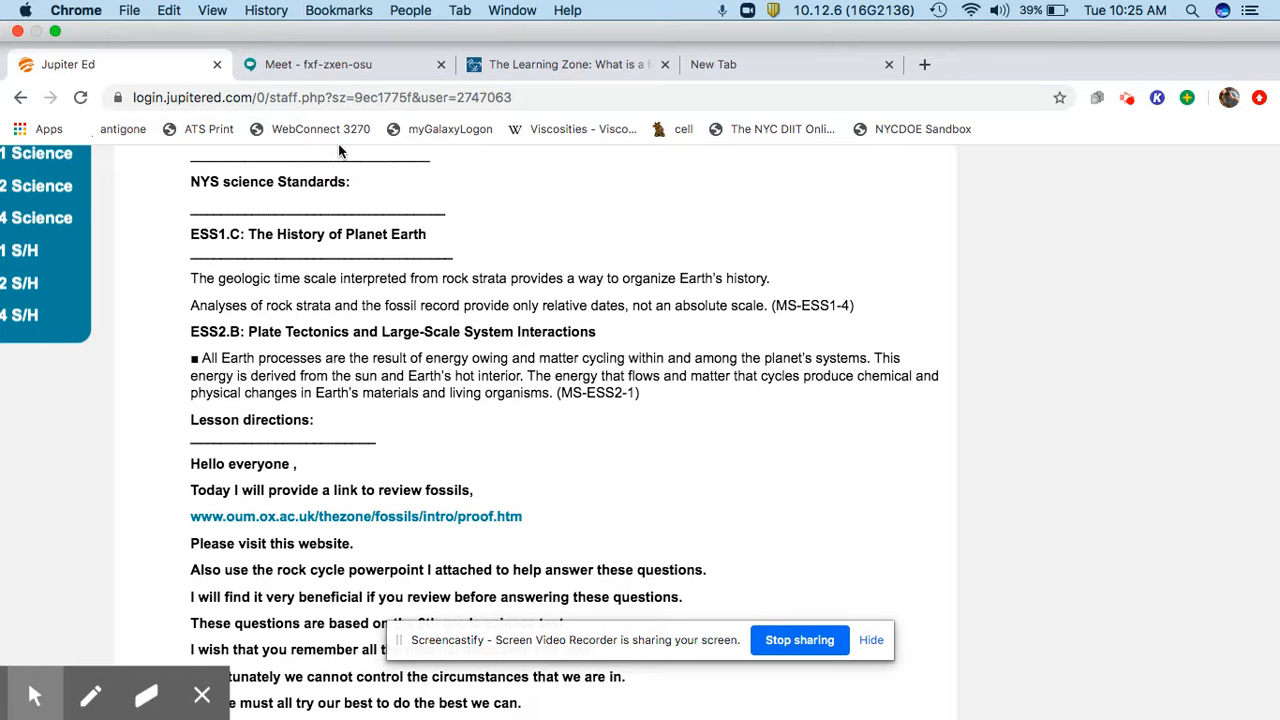
{"action": "scroll", "scroll_direction": "down", "scroll_amount": 3}
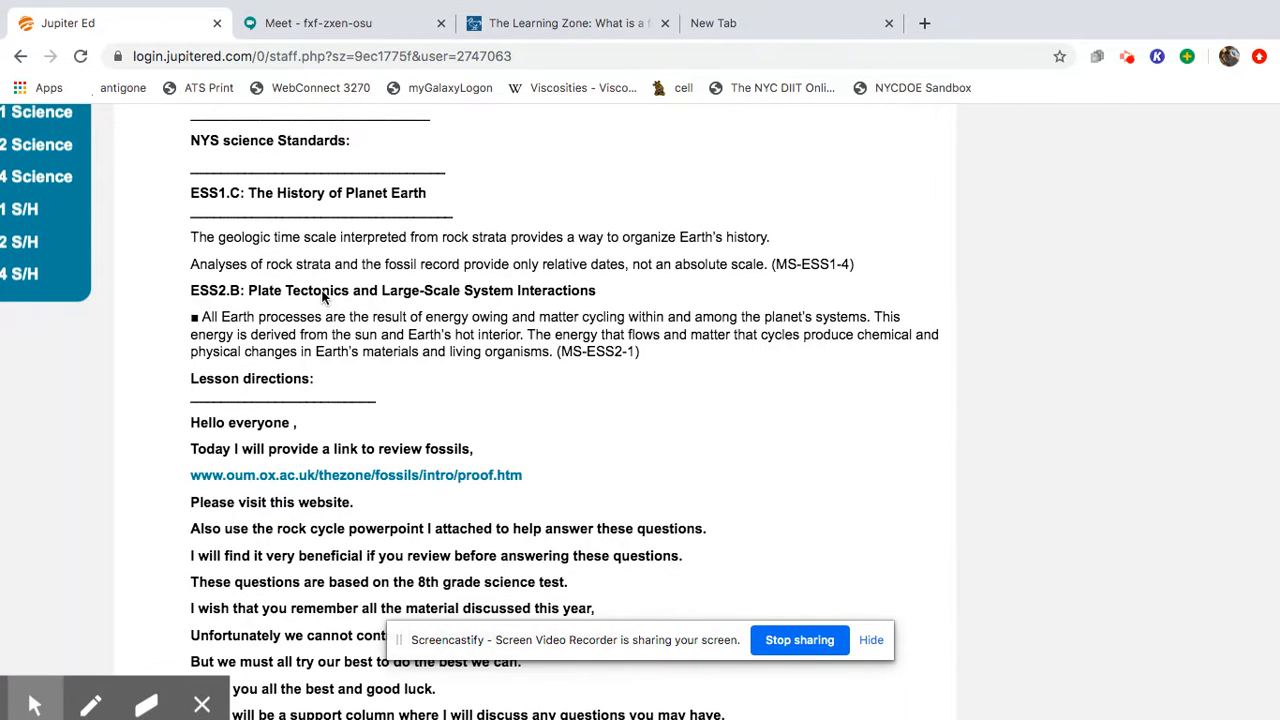
{"action": "scroll", "scroll_direction": "down", "scroll_amount": 3}
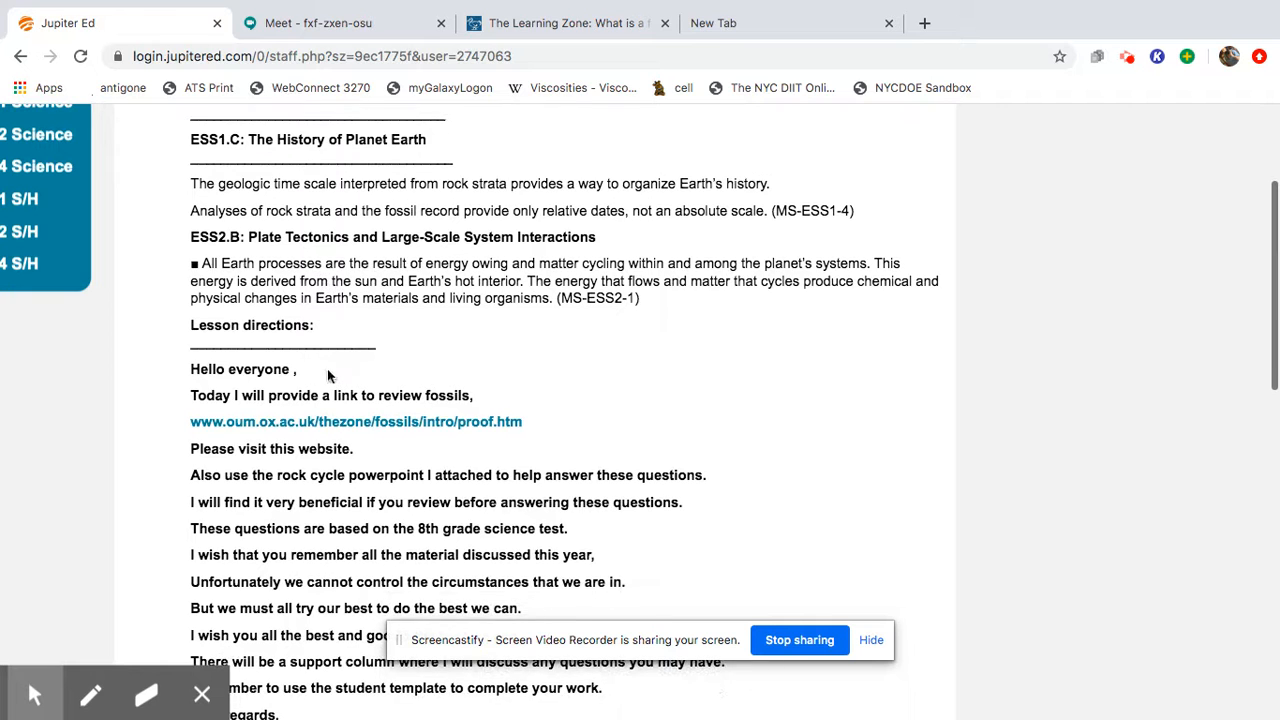
{"action": "left_click", "coordinate": [355, 422]}
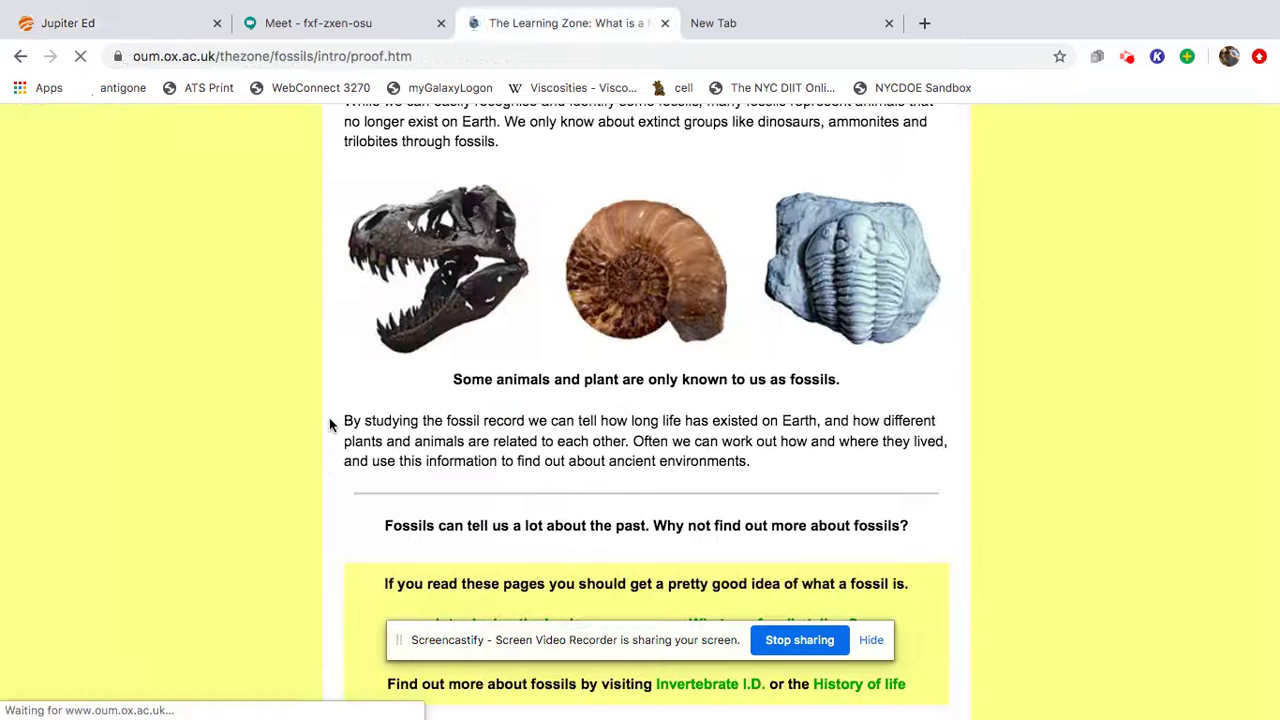
Step: Scroll down to SUPPORTS, then download and open 'rock cycle ppt (1).ppt'
{"action": "scroll", "scroll_direction": "up", "scroll_amount": 3}
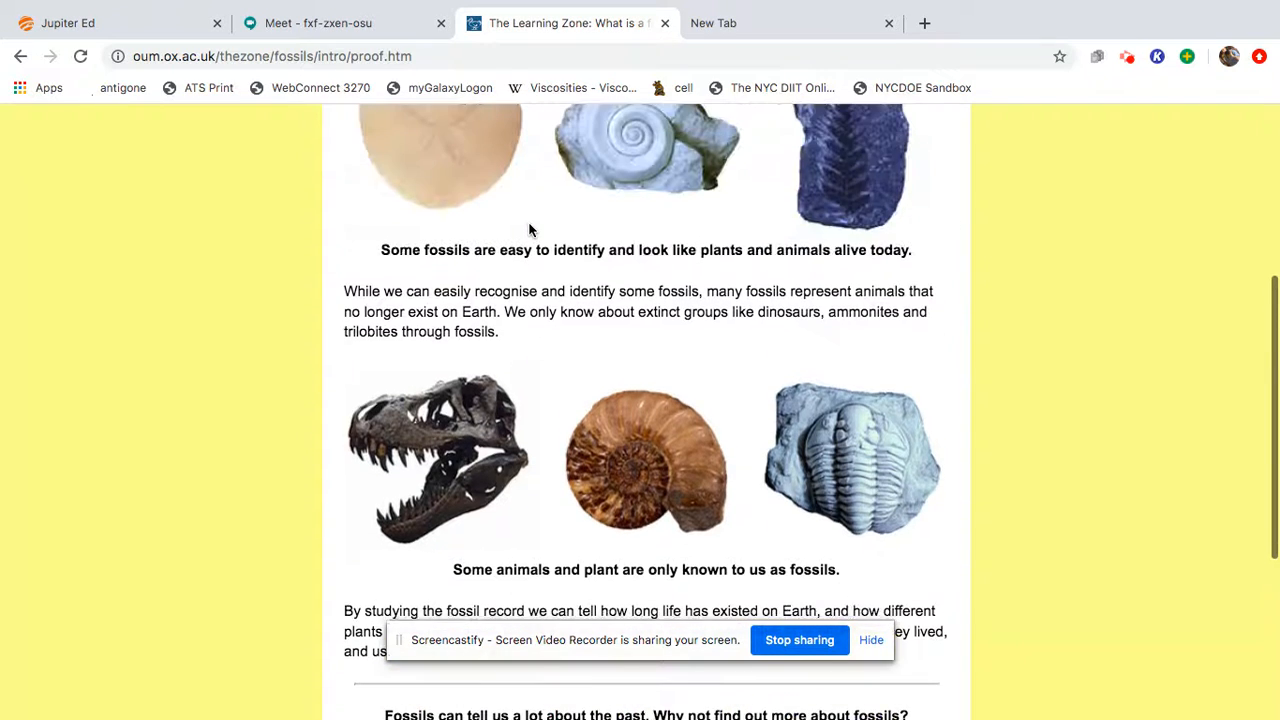
{"action": "scroll", "scroll_direction": "up", "scroll_amount": 3}
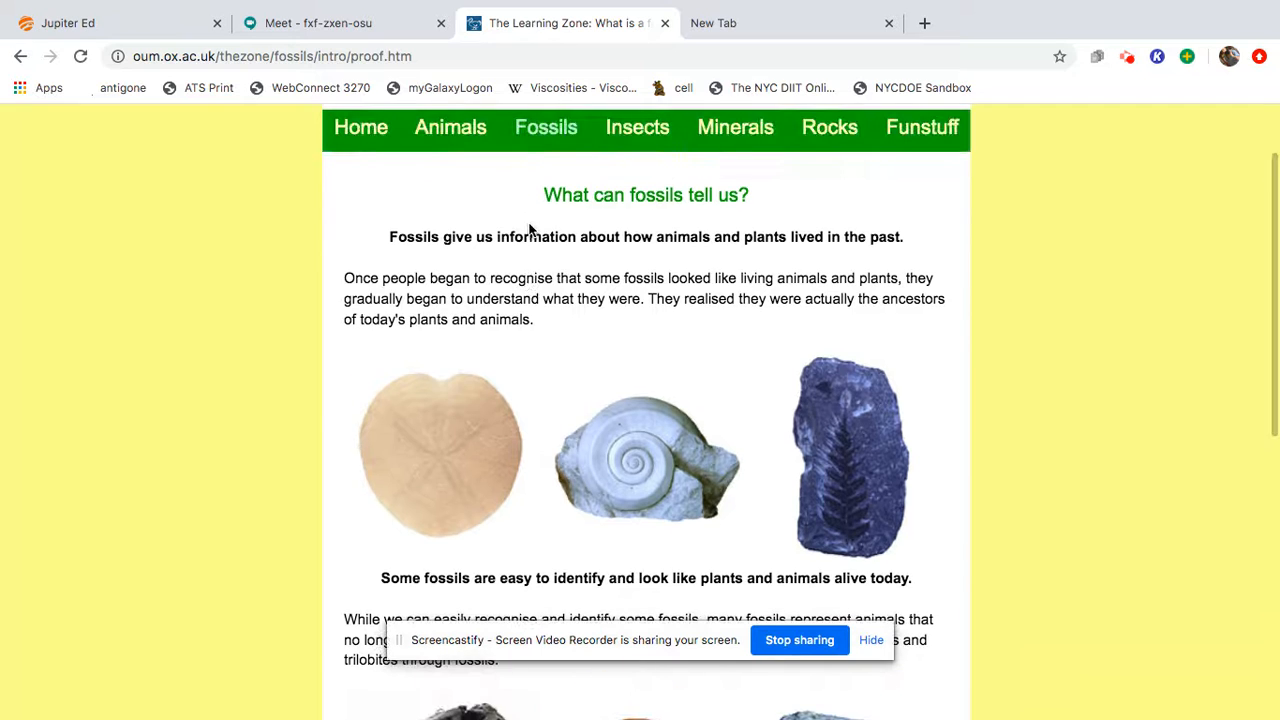
{"action": "scroll", "scroll_direction": "down", "scroll_amount": 3}
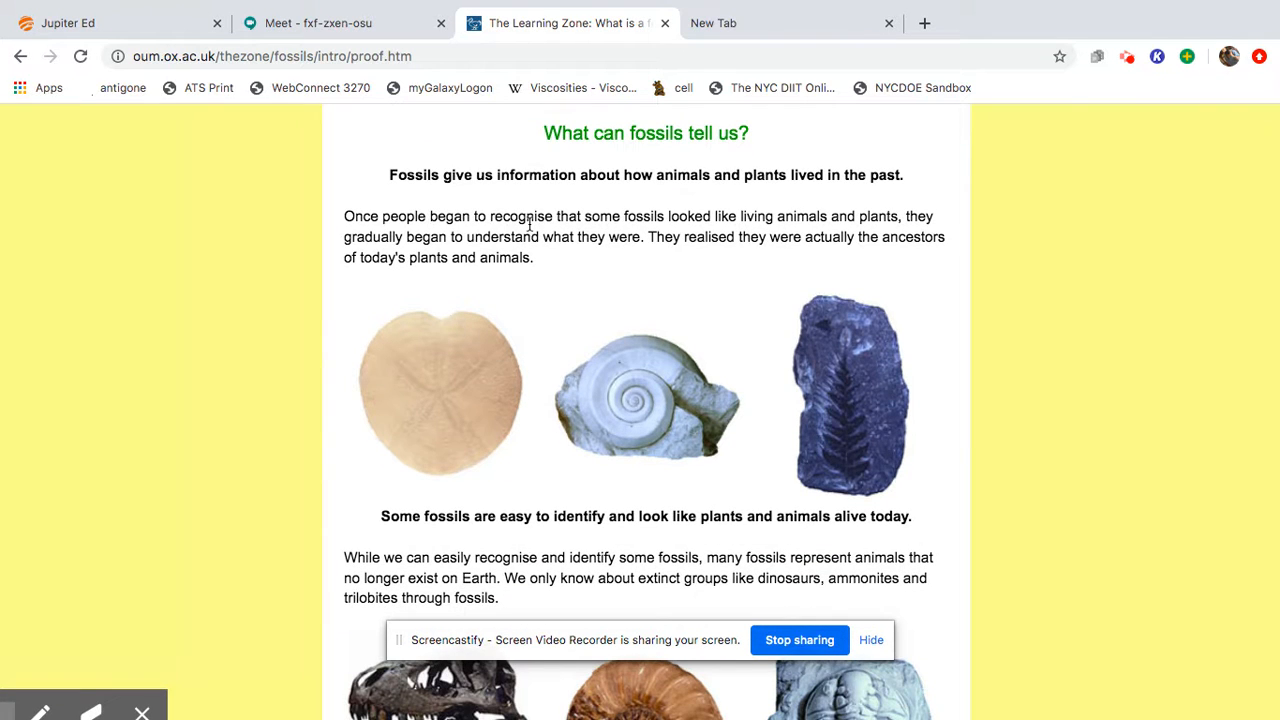
{"action": "scroll", "scroll_direction": "down", "scroll_amount": 3}
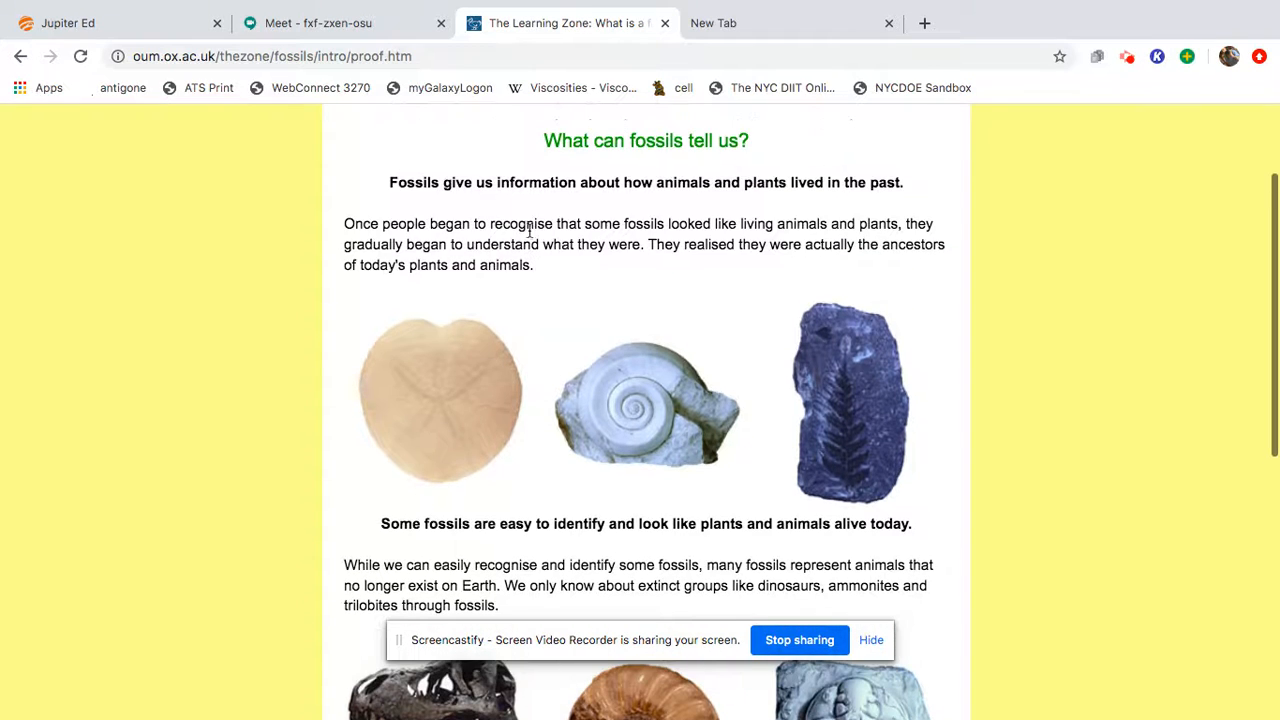
{"action": "mouse_move", "coordinate": [521, 332]}
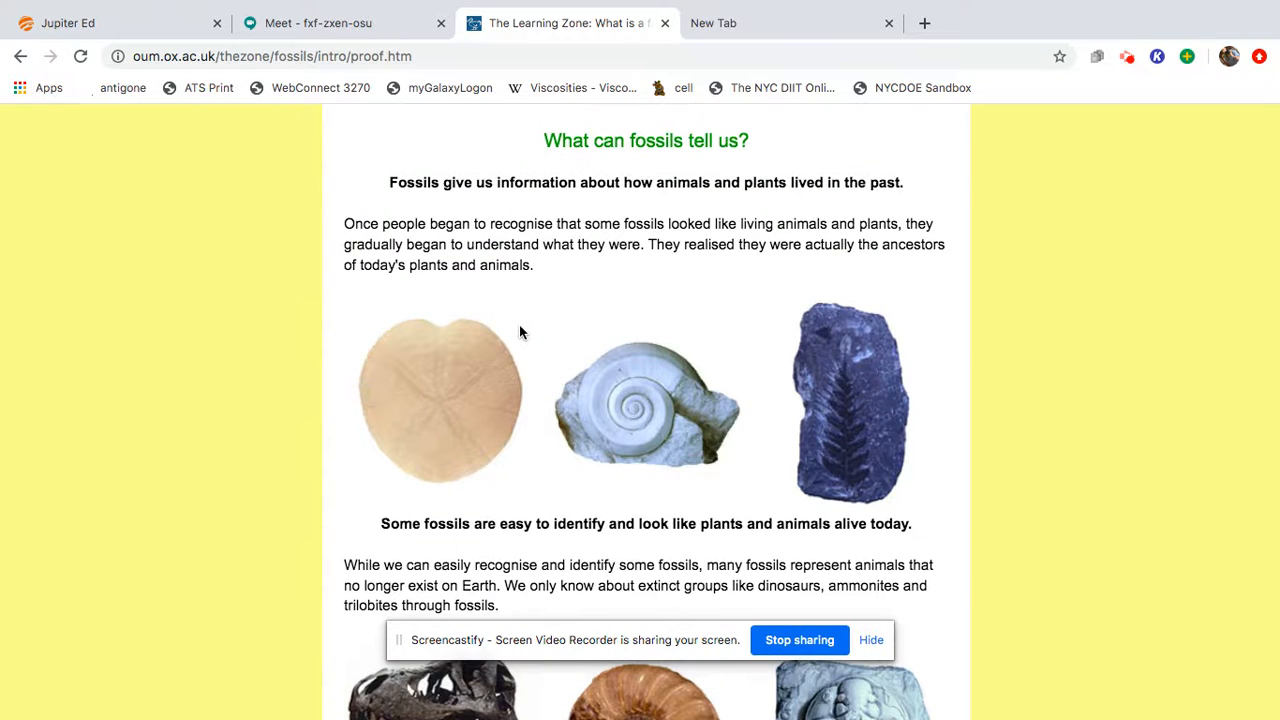
{"action": "scroll", "scroll_direction": "down", "scroll_amount": 3}
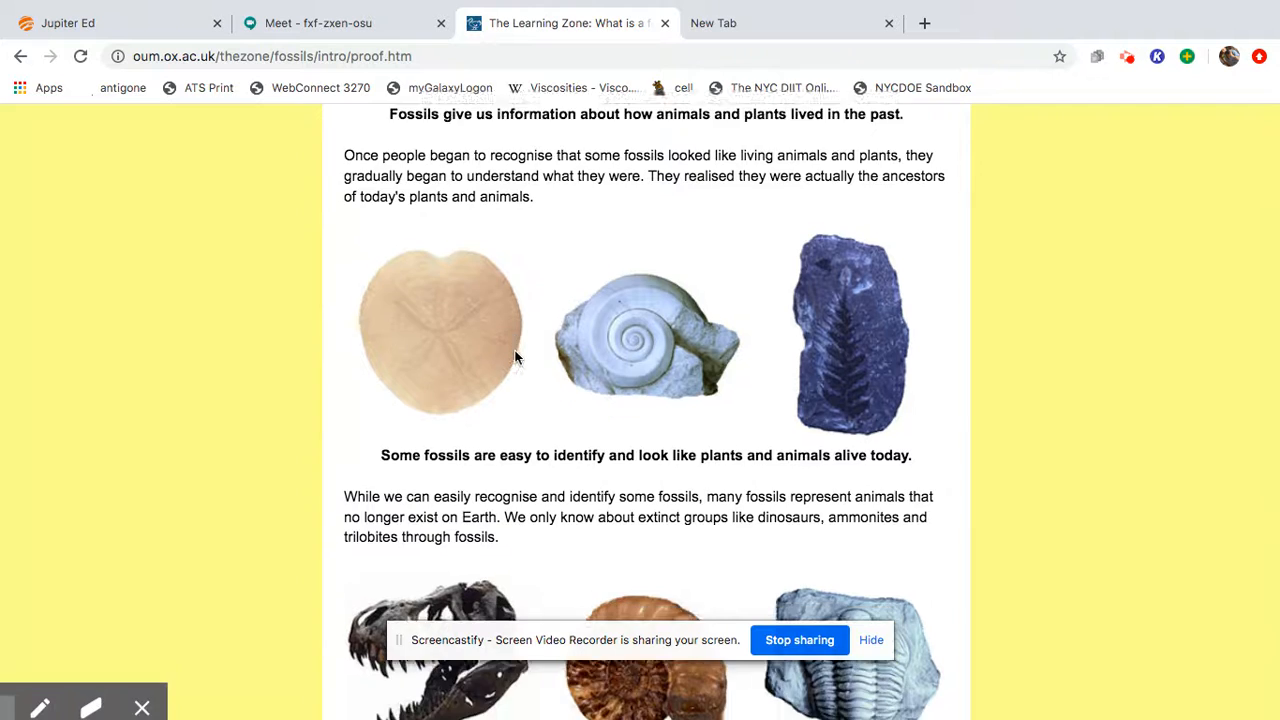
{"action": "scroll", "scroll_direction": "down", "scroll_amount": 3}
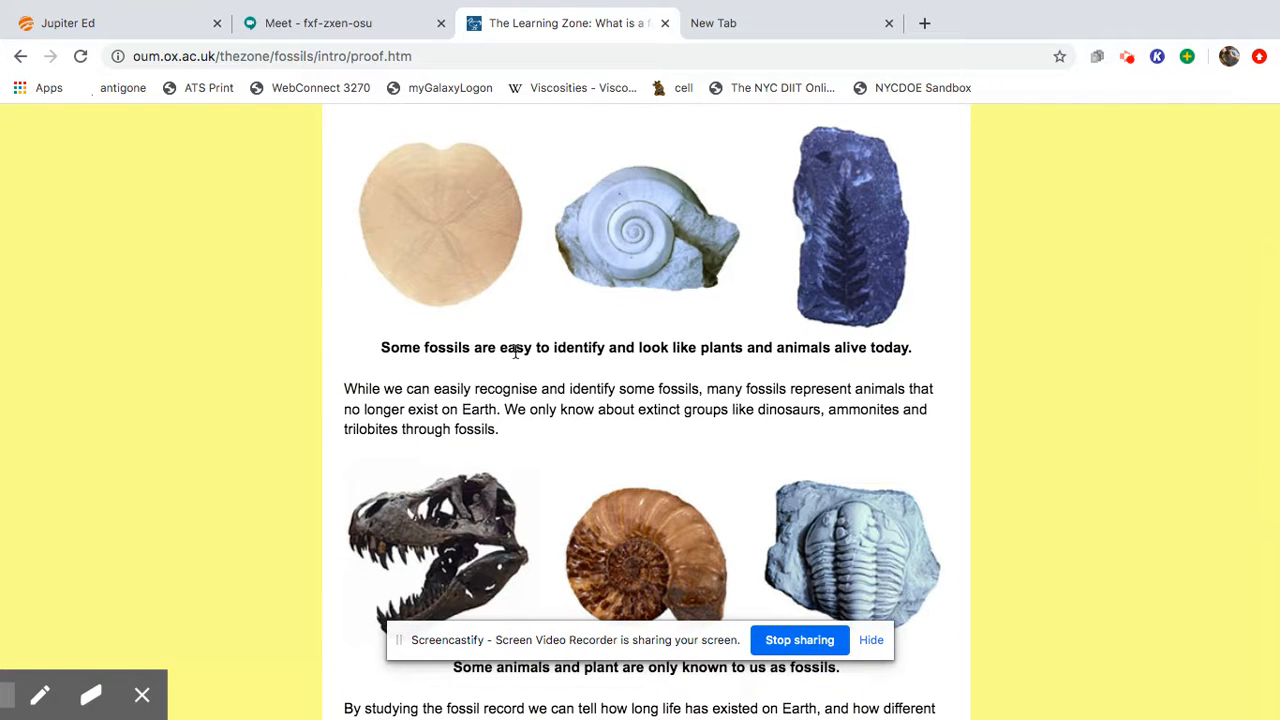
{"action": "scroll", "scroll_direction": "down", "scroll_amount": 3}
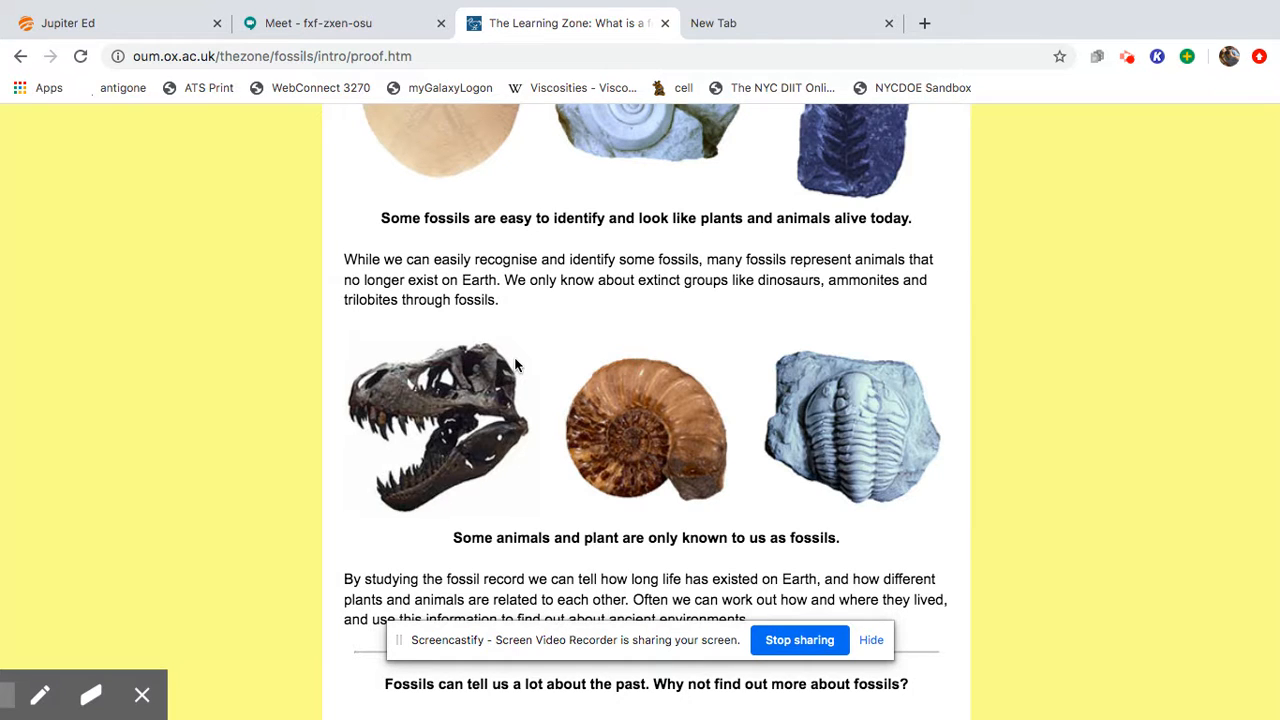
{"action": "scroll", "scroll_direction": "down", "scroll_amount": 3}
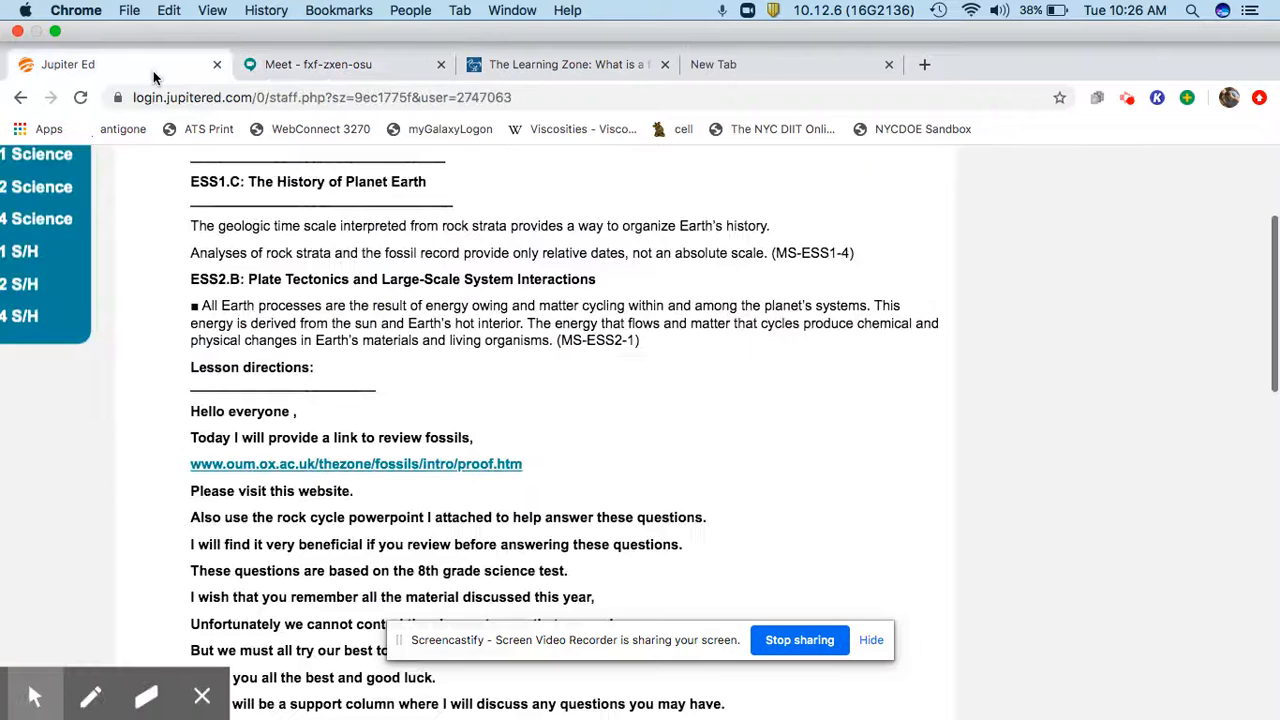
{"action": "scroll", "scroll_direction": "down", "scroll_amount": 3}
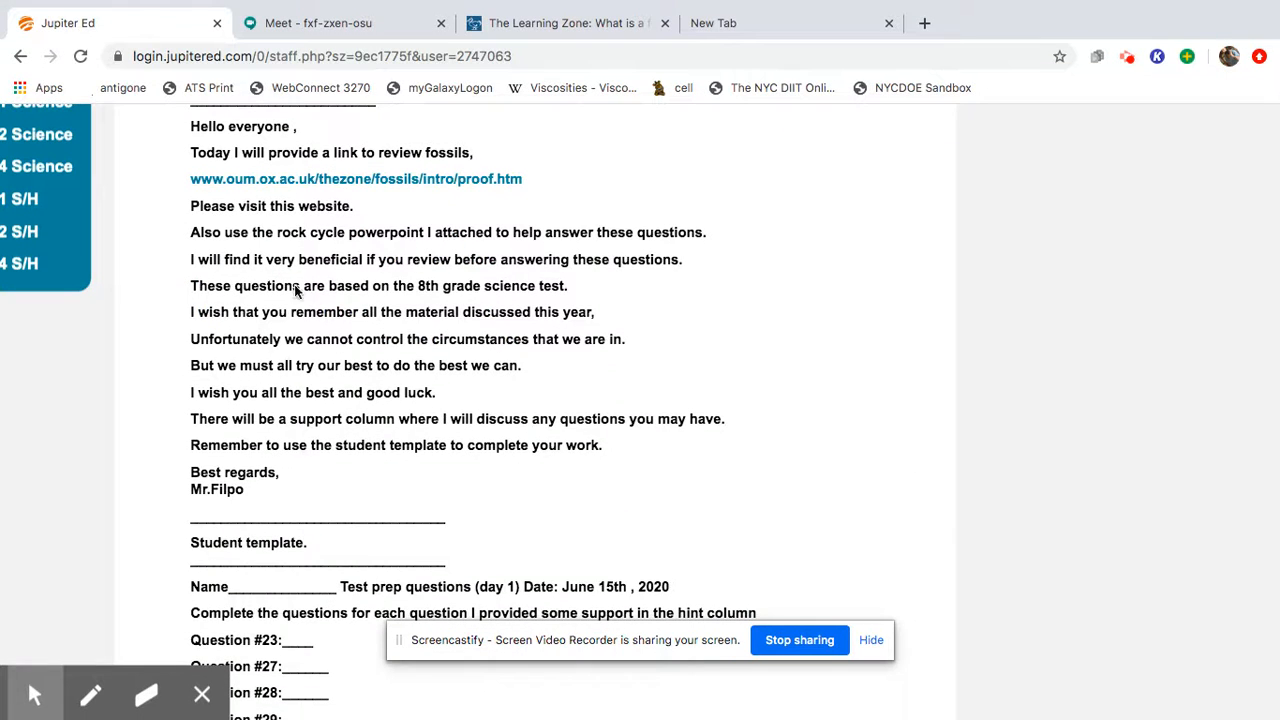
{"action": "scroll", "scroll_direction": "down", "scroll_amount": 3}
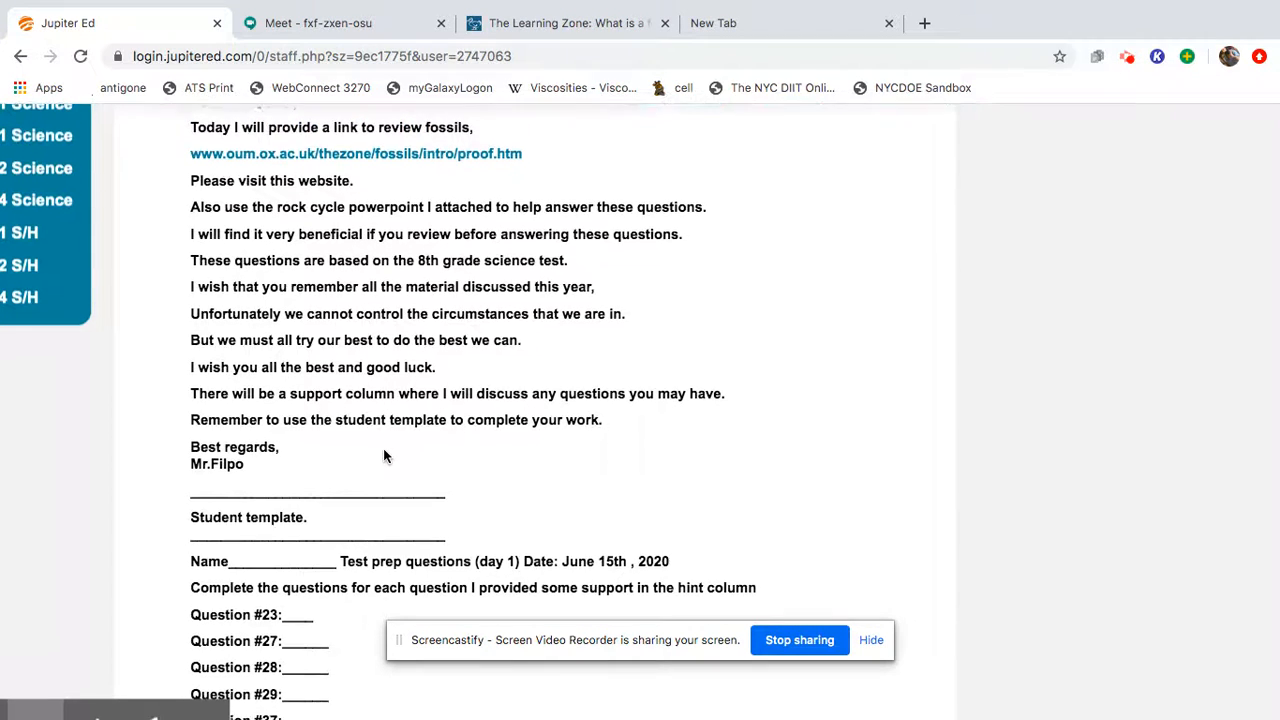
{"action": "scroll", "scroll_direction": "down", "scroll_amount": 3}
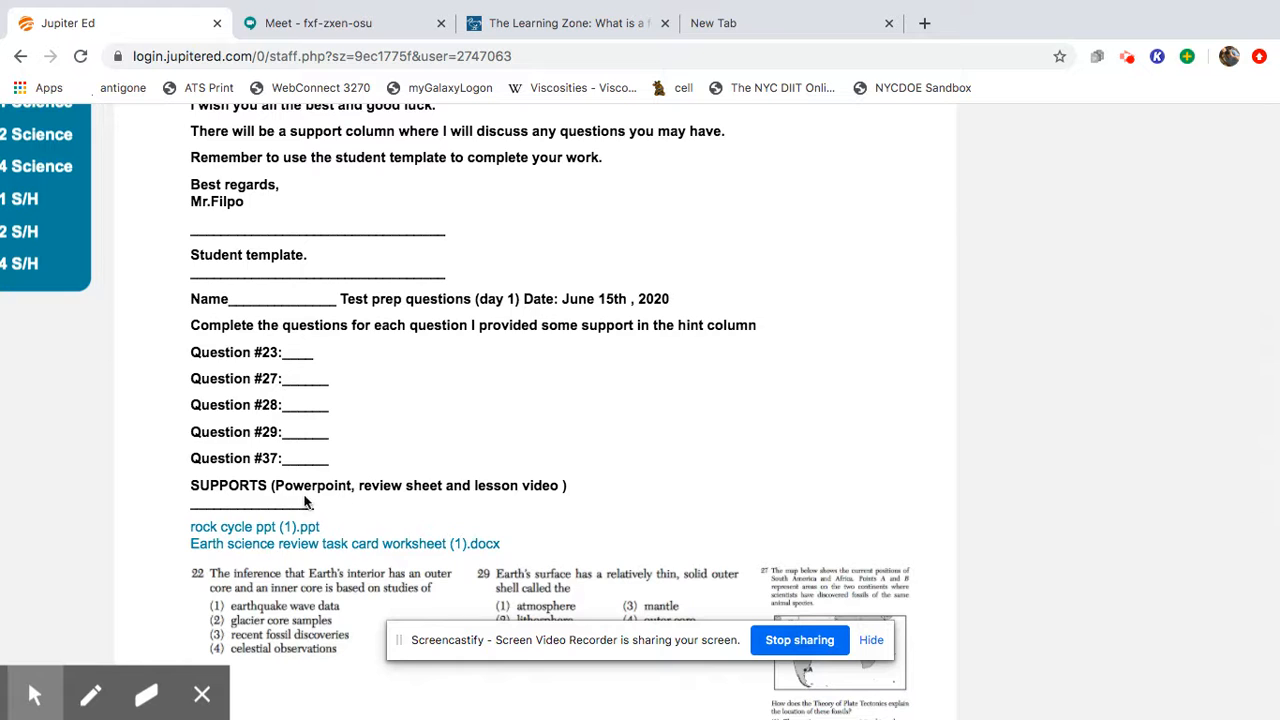
{"action": "left_click", "coordinate": [250, 527]}
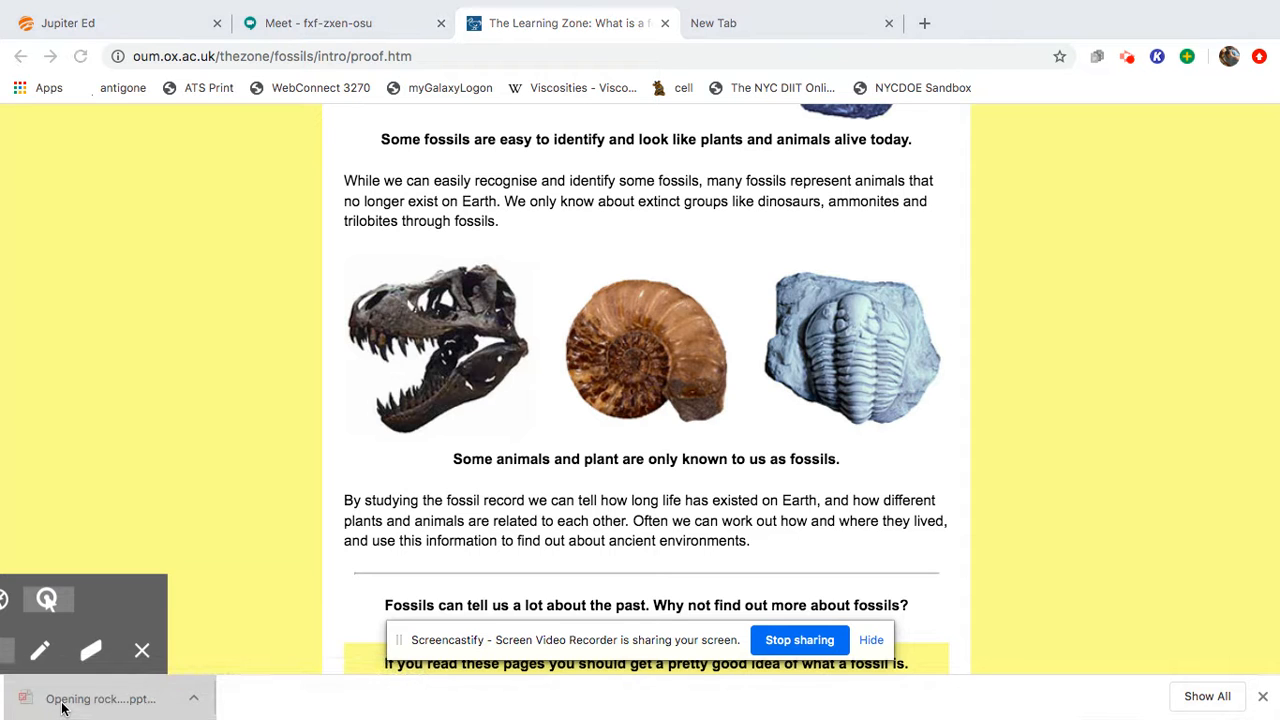
{"action": "left_click", "coordinate": [100, 698]}
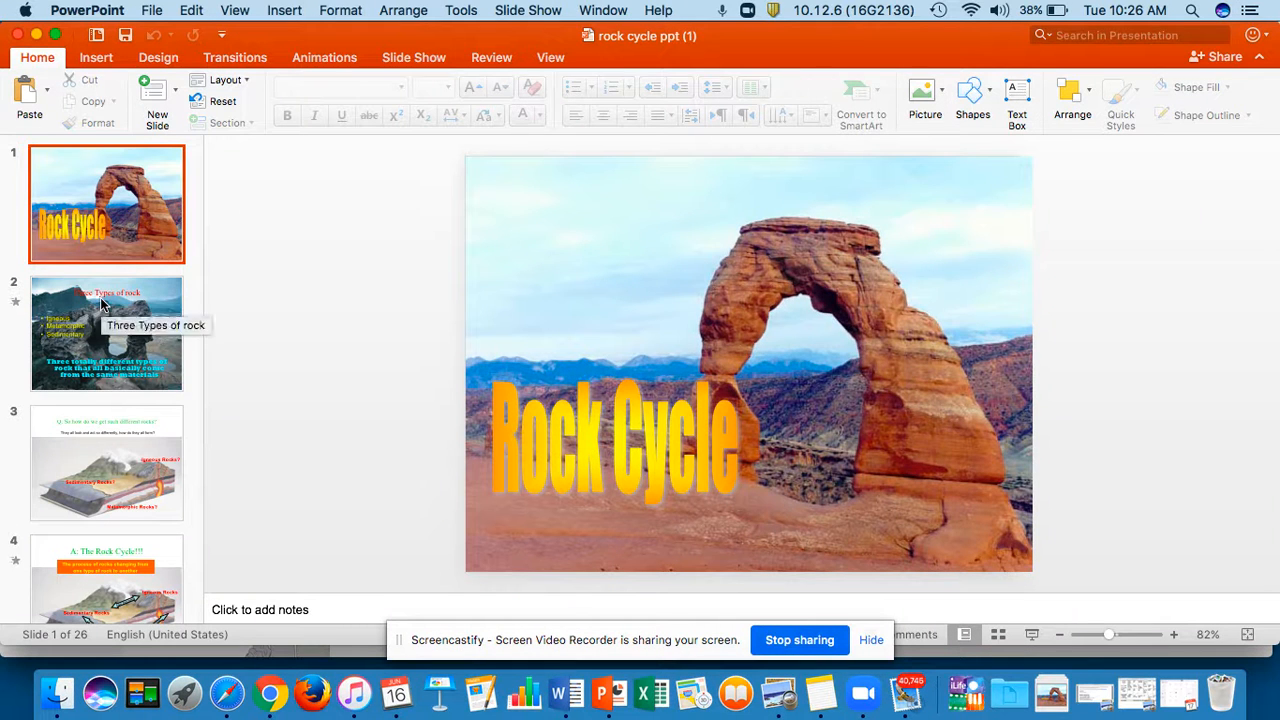
Step: Page from the 'Three Types of rock' slide to slide 4, 'A: The Rock Cycle!!!'
{"action": "left_click", "coordinate": [105, 333]}
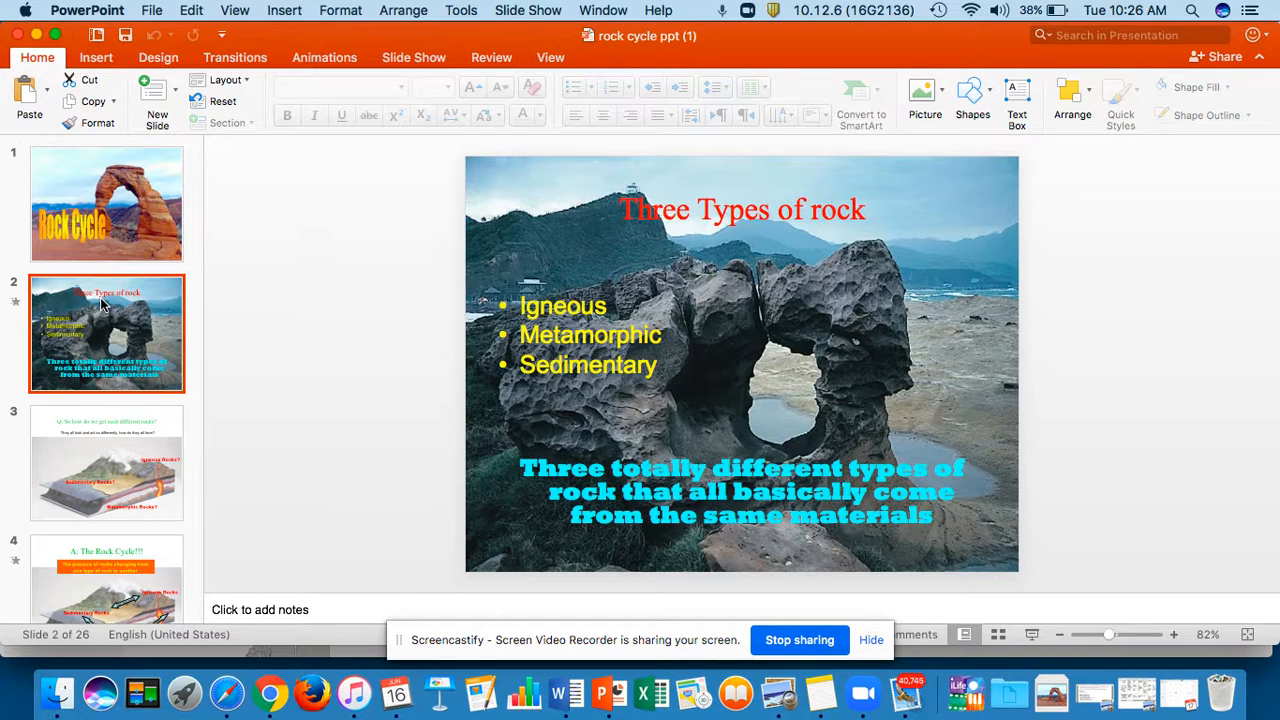
{"action": "left_click", "coordinate": [108, 476]}
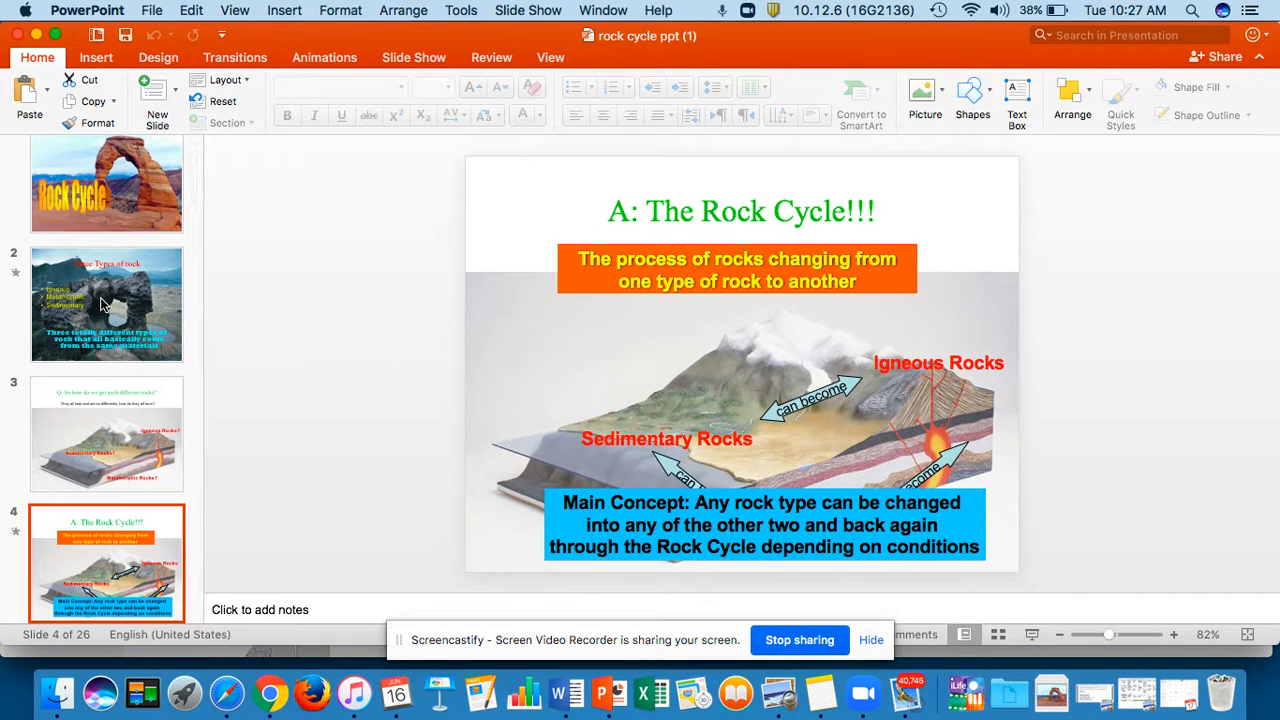
Step: View the Igneous Rocks, Weathering and Erosion slides, ending on 'Sedimentary Rock Recipe'
{"action": "left_click", "coordinate": [106, 565]}
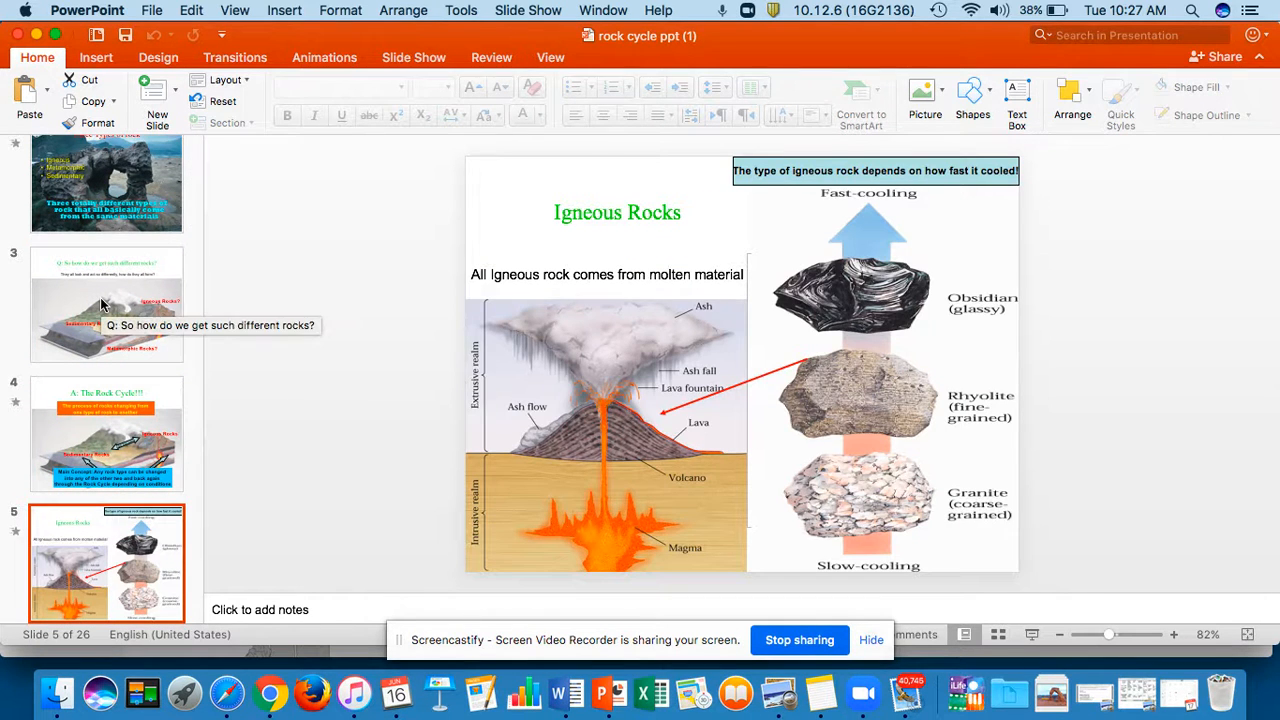
{"action": "left_click", "coordinate": [106, 573]}
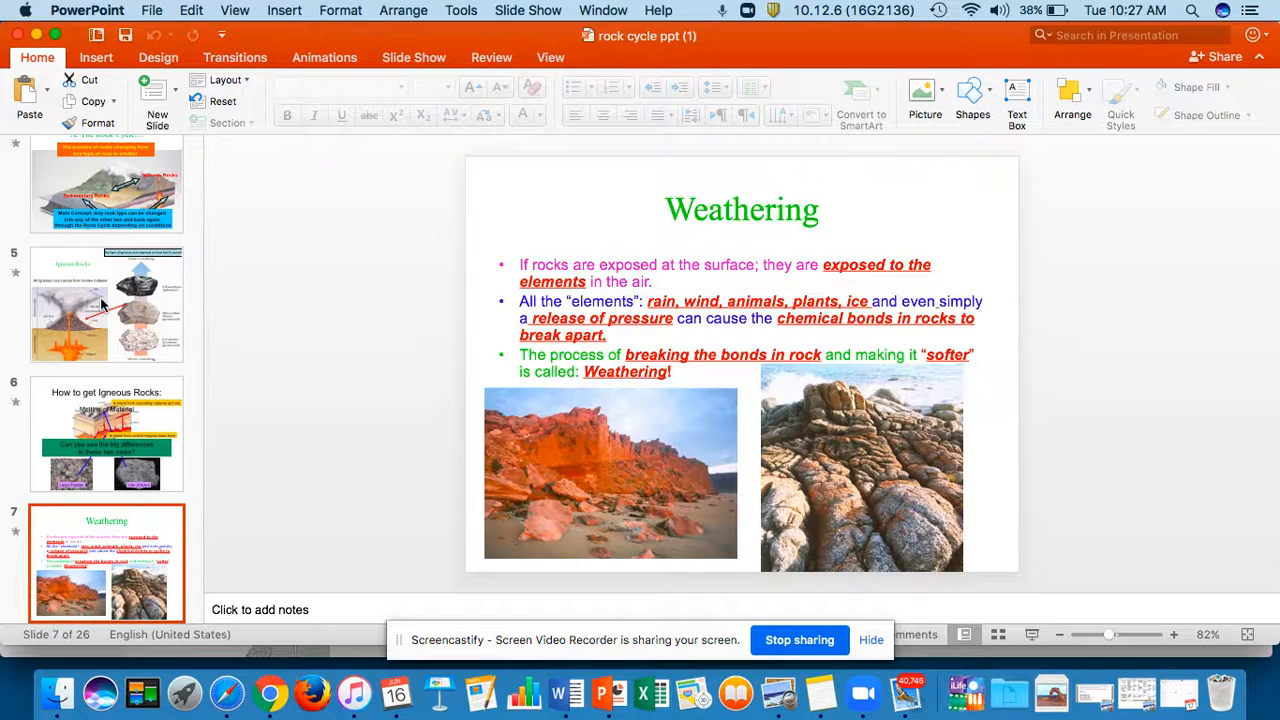
{"action": "mouse_move", "coordinate": [100, 305]}
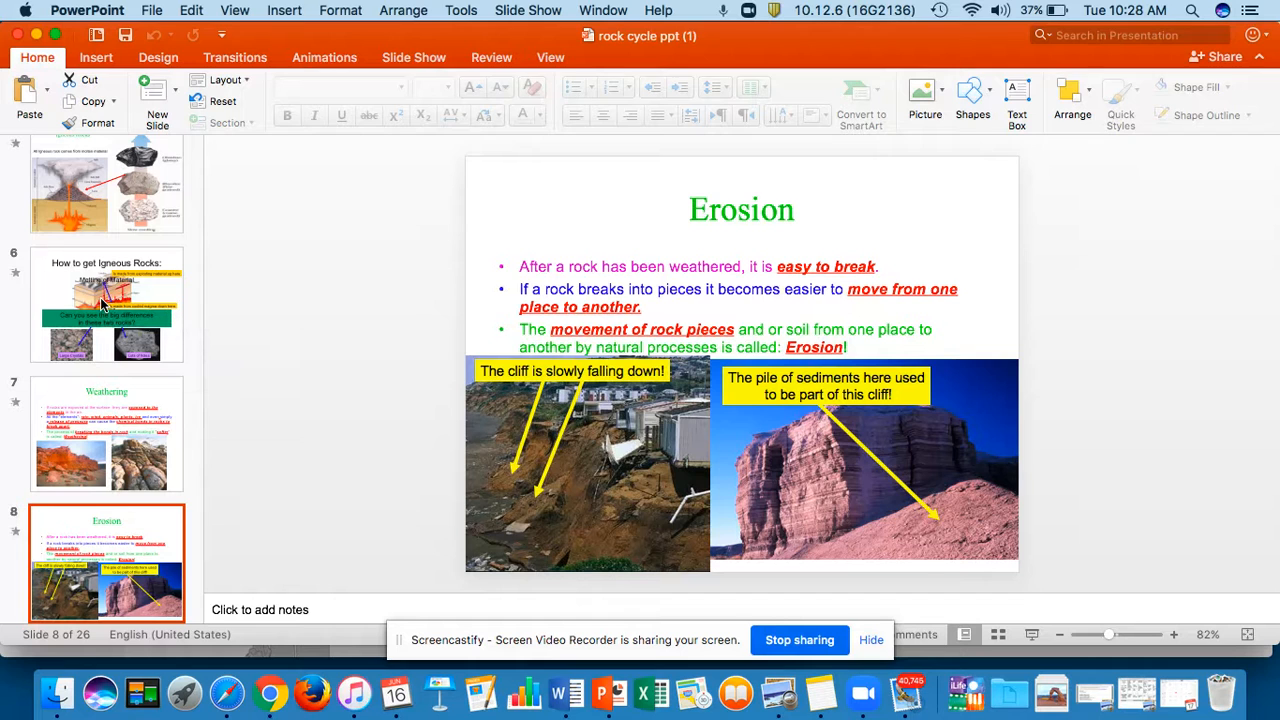
{"action": "left_click", "coordinate": [106, 583]}
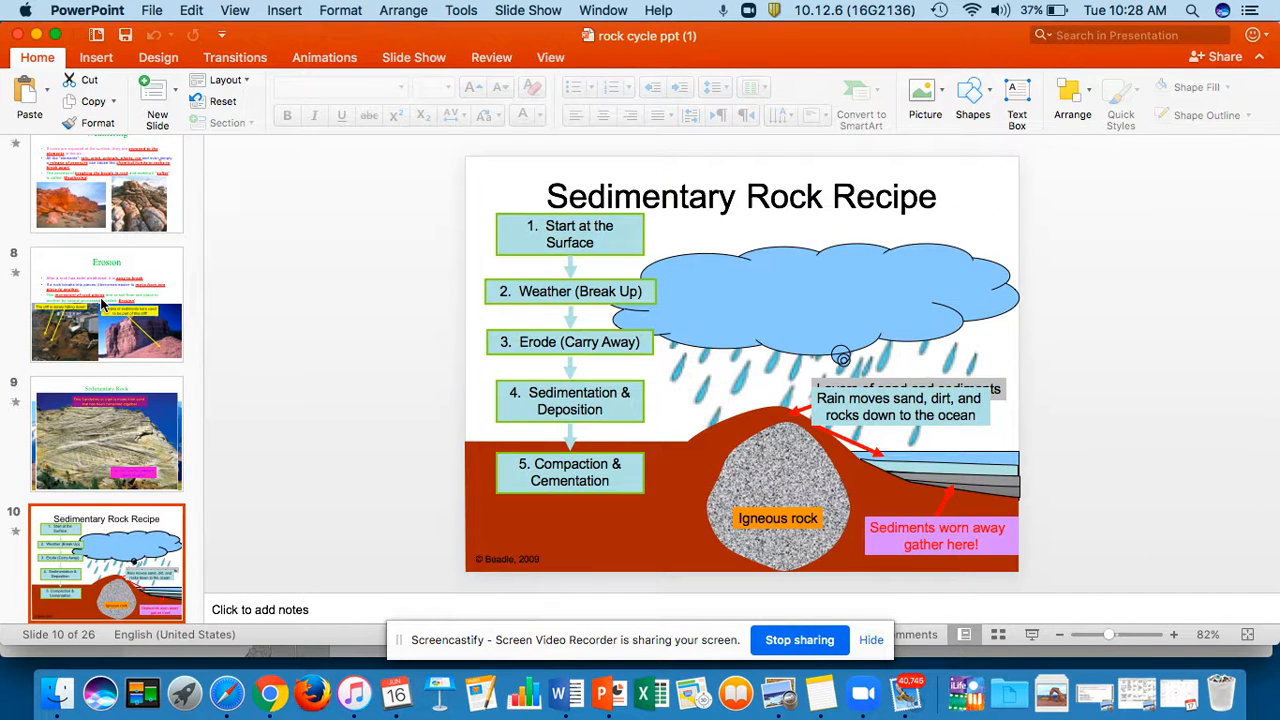
Step: Show all open windows at once with the Mission Control key
{"action": "key", "text": "F3"}
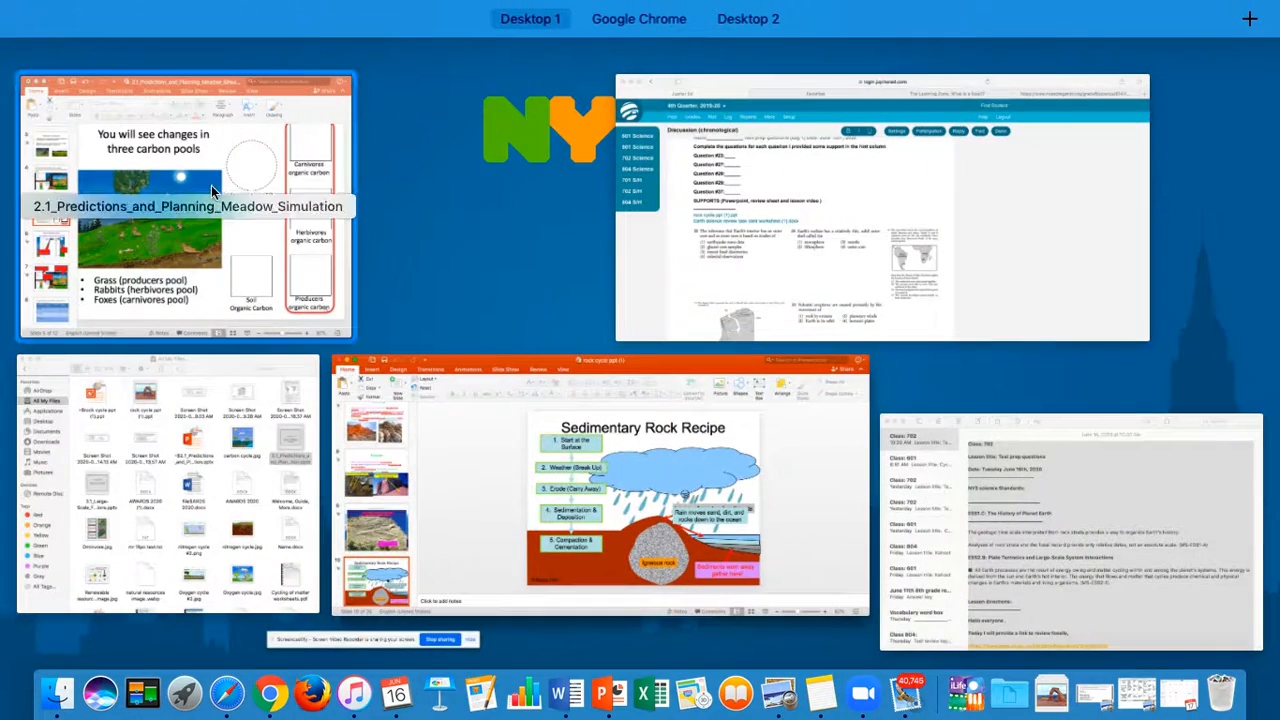
{"action": "mouse_move", "coordinate": [705, 273]}
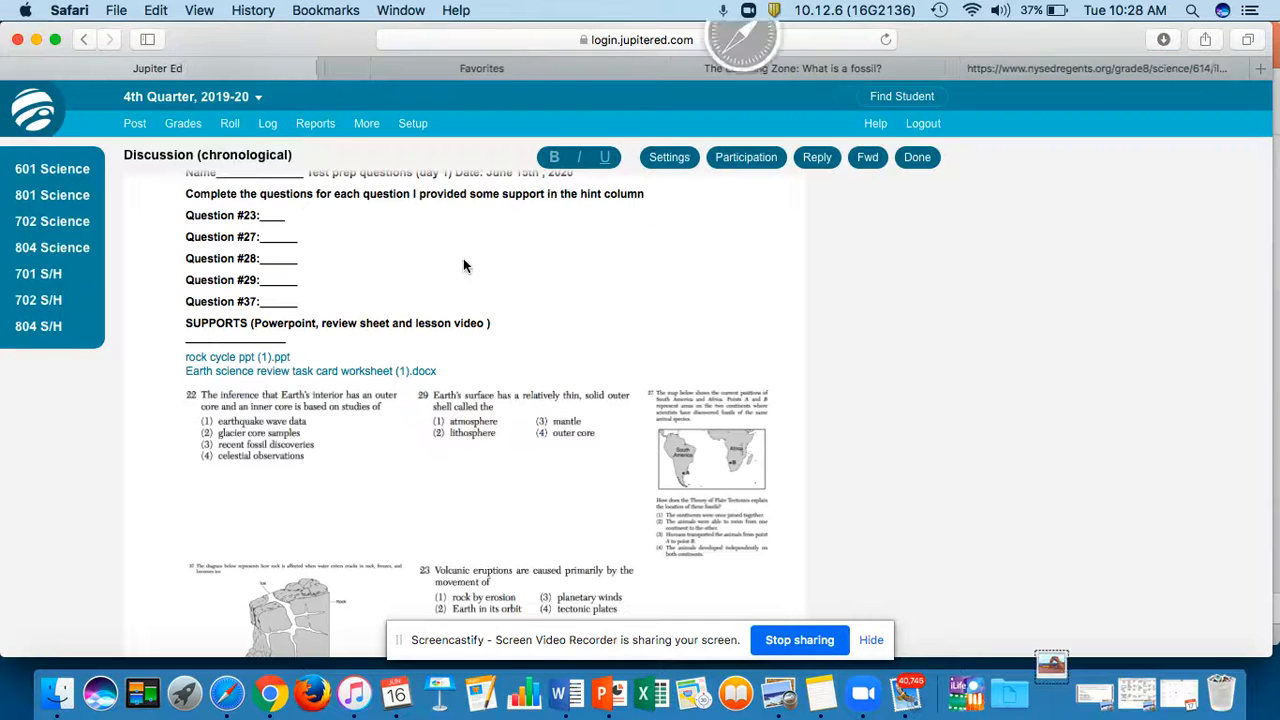
Step: Open the Earth science review task card .docx from recently downloaded files
{"action": "left_click", "coordinate": [1052, 697]}
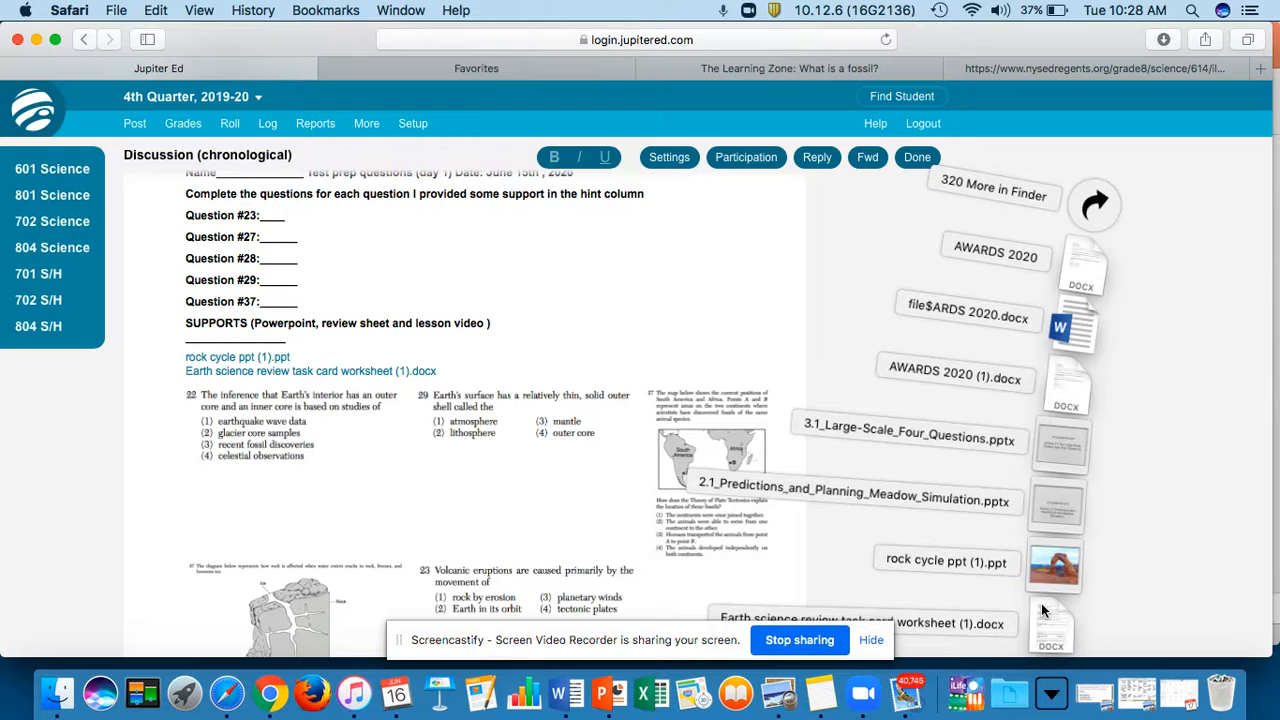
{"action": "mouse_move", "coordinate": [1049, 632]}
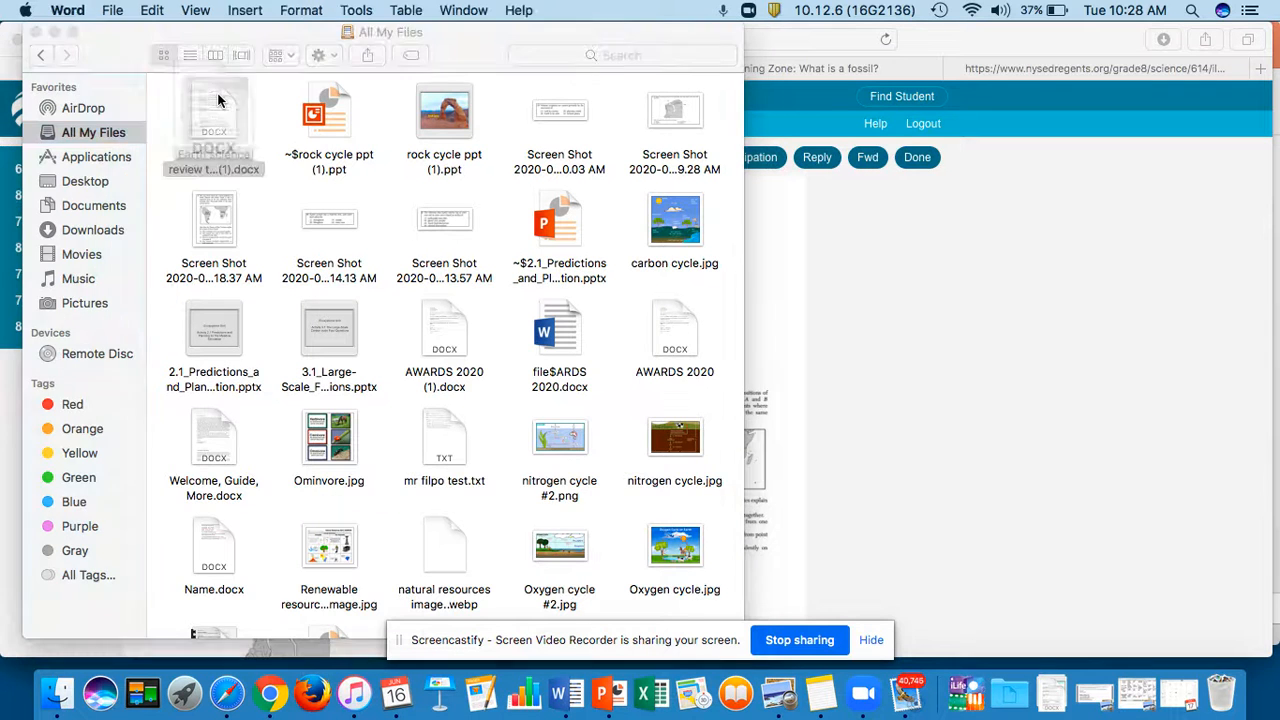
{"action": "double_click", "coordinate": [213, 125]}
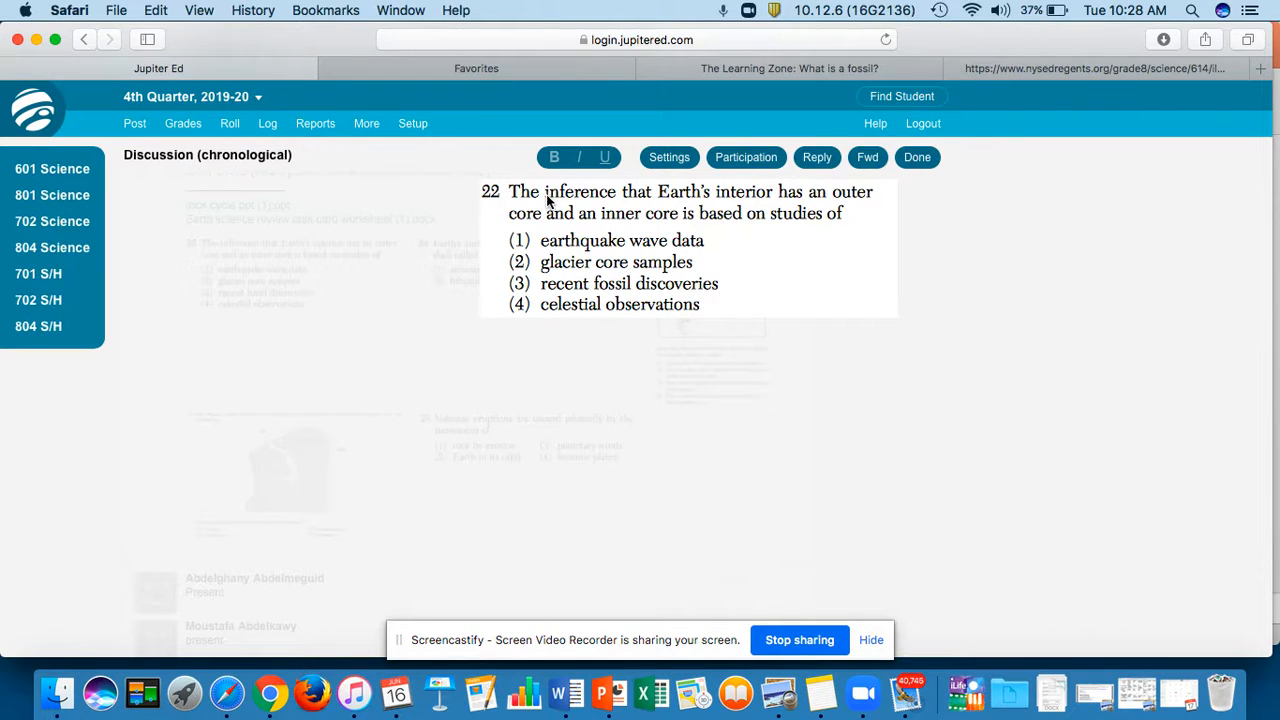
{"action": "mouse_move", "coordinate": [668, 230]}
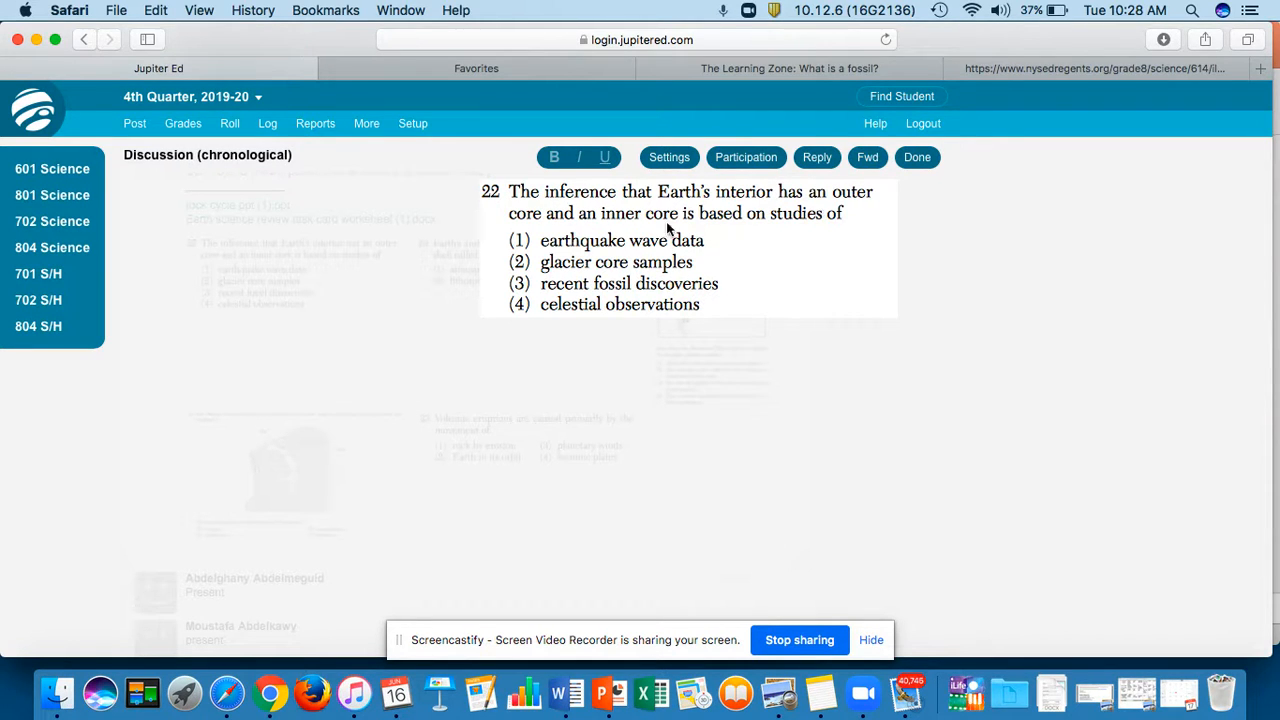
{"action": "mouse_move", "coordinate": [830, 250]}
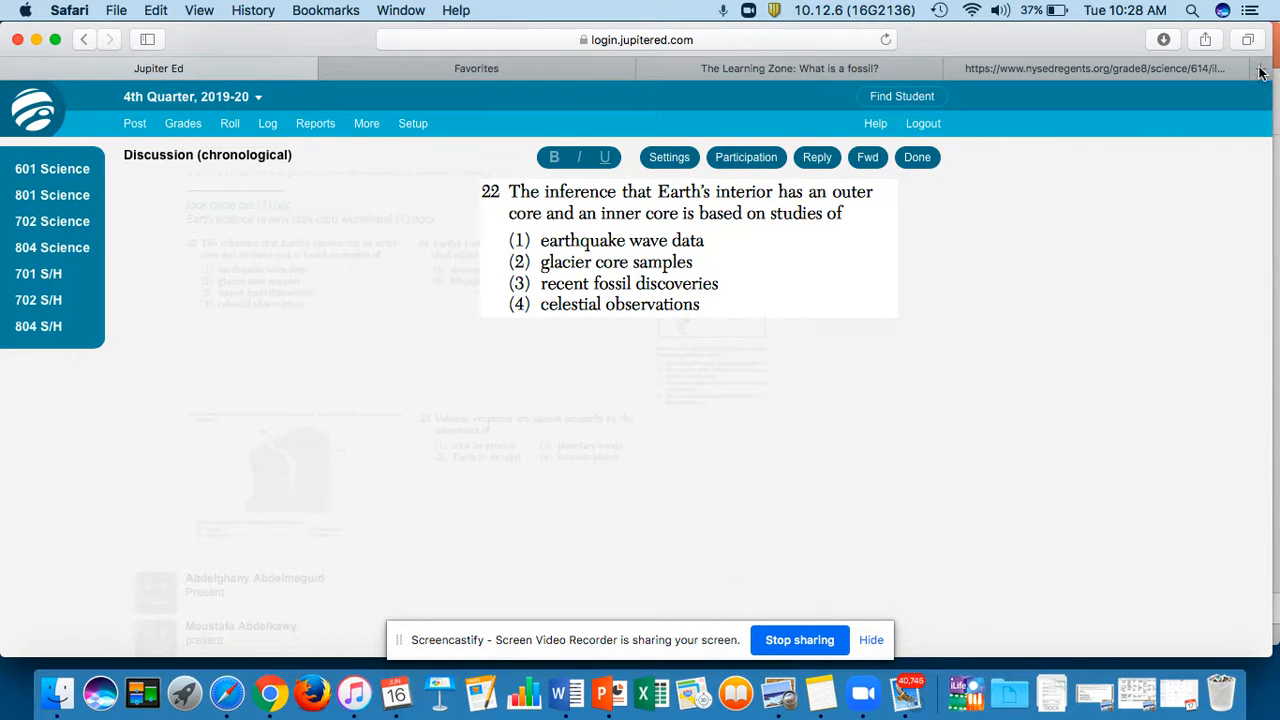
{"action": "mouse_move", "coordinate": [1262, 70]}
{"action": "type", "text": "Earth structure"}
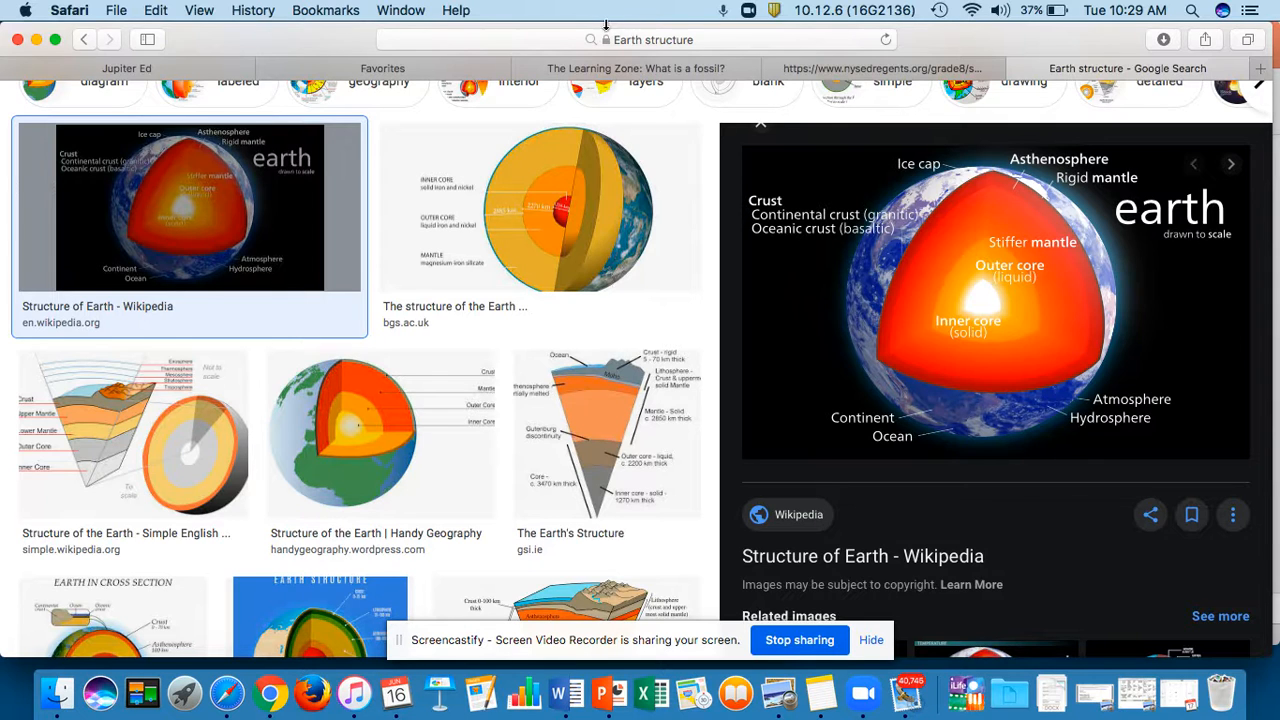
Step: Switch twice between question 22 and the 'Earth structure' image results, ending on the results
{"action": "left_click", "coordinate": [127, 68]}
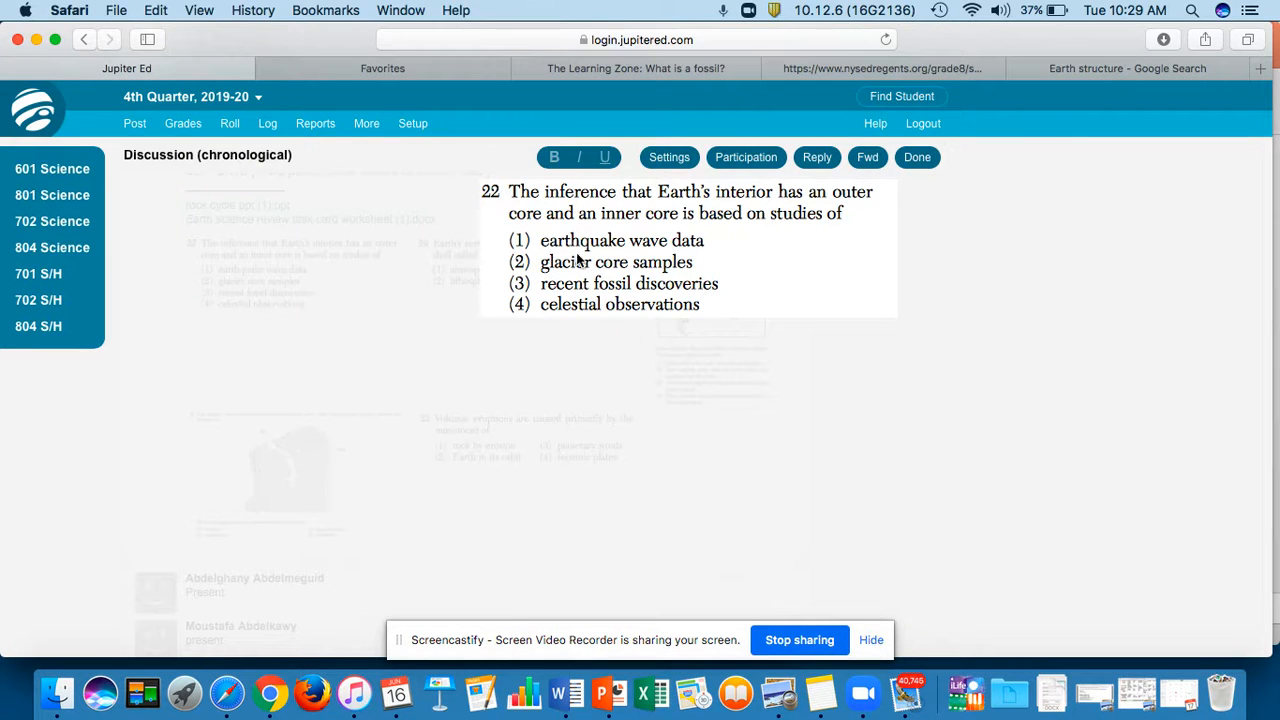
{"action": "mouse_move", "coordinate": [653, 258]}
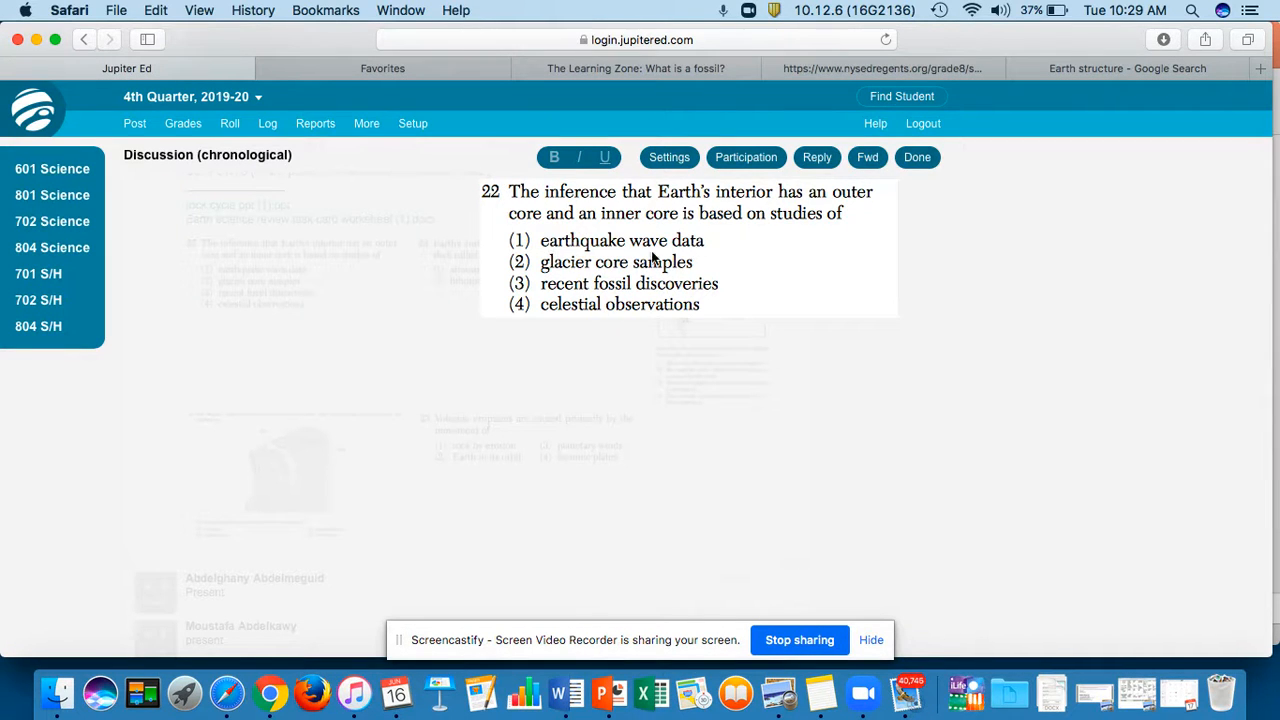
{"action": "mouse_move", "coordinate": [573, 270]}
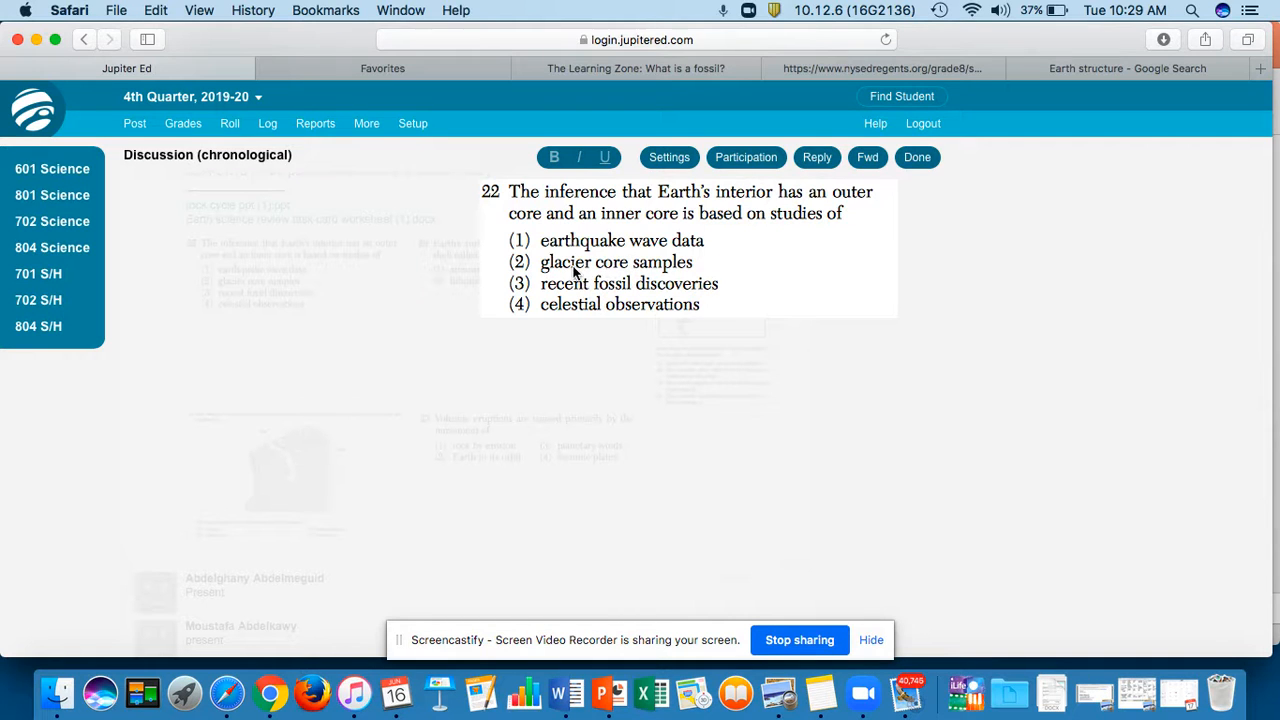
{"action": "mouse_move", "coordinate": [580, 293]}
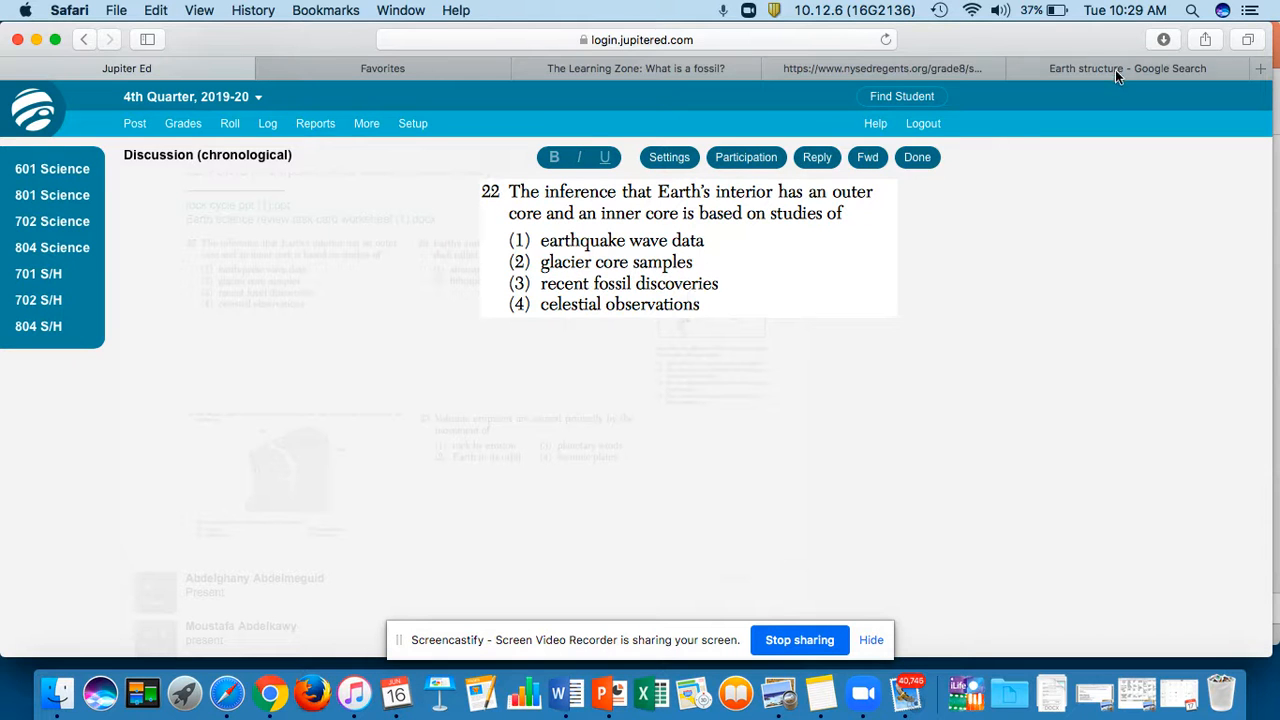
{"action": "left_click", "coordinate": [1127, 68]}
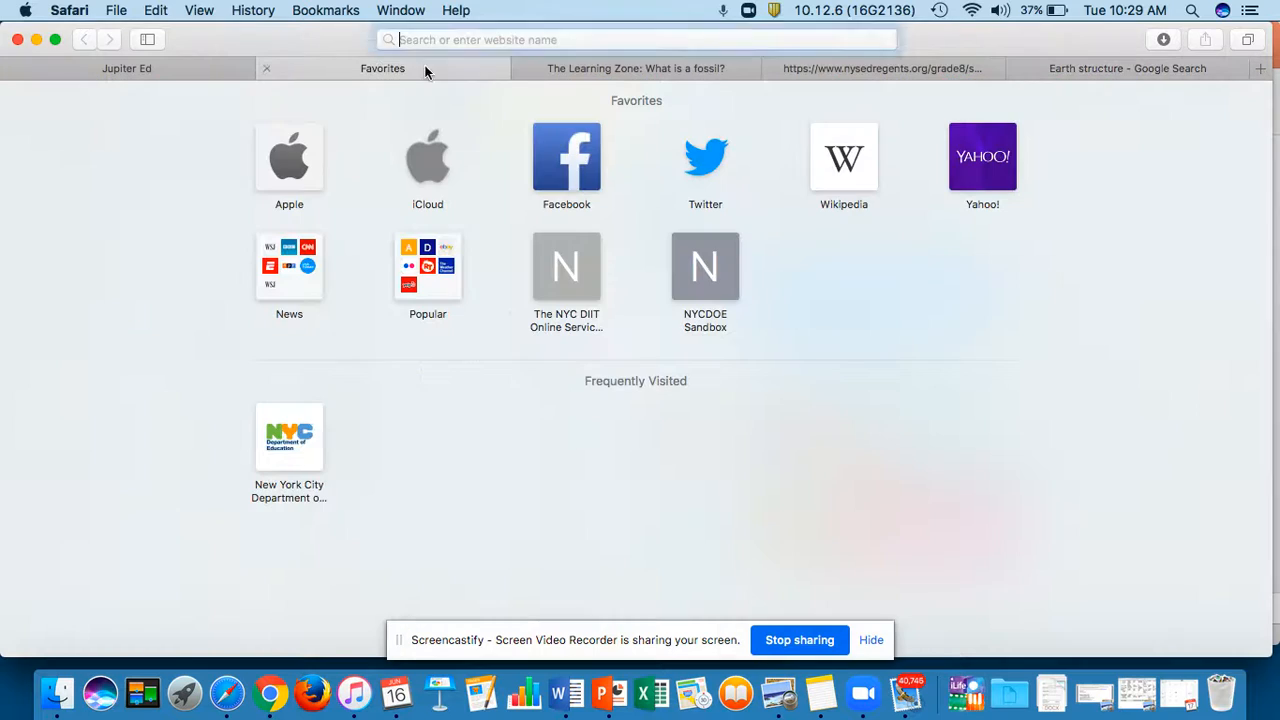
{"action": "left_click", "coordinate": [126, 68]}
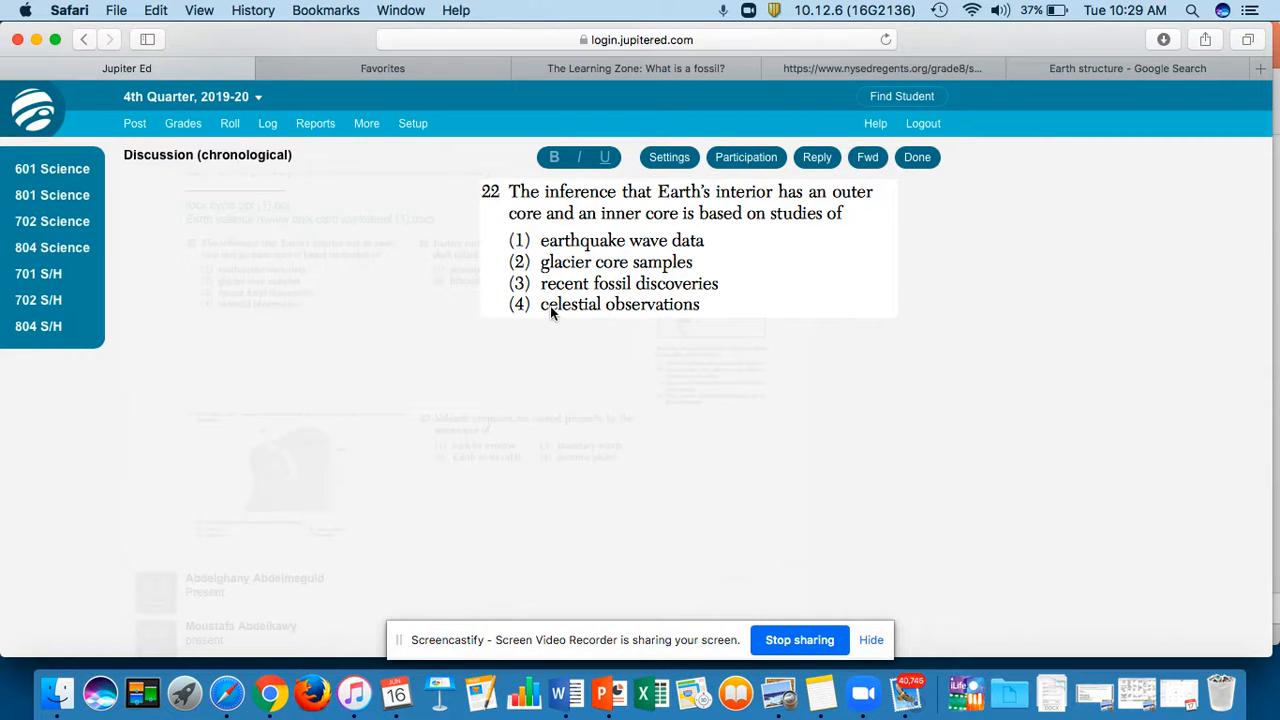
{"action": "left_click", "coordinate": [1138, 68]}
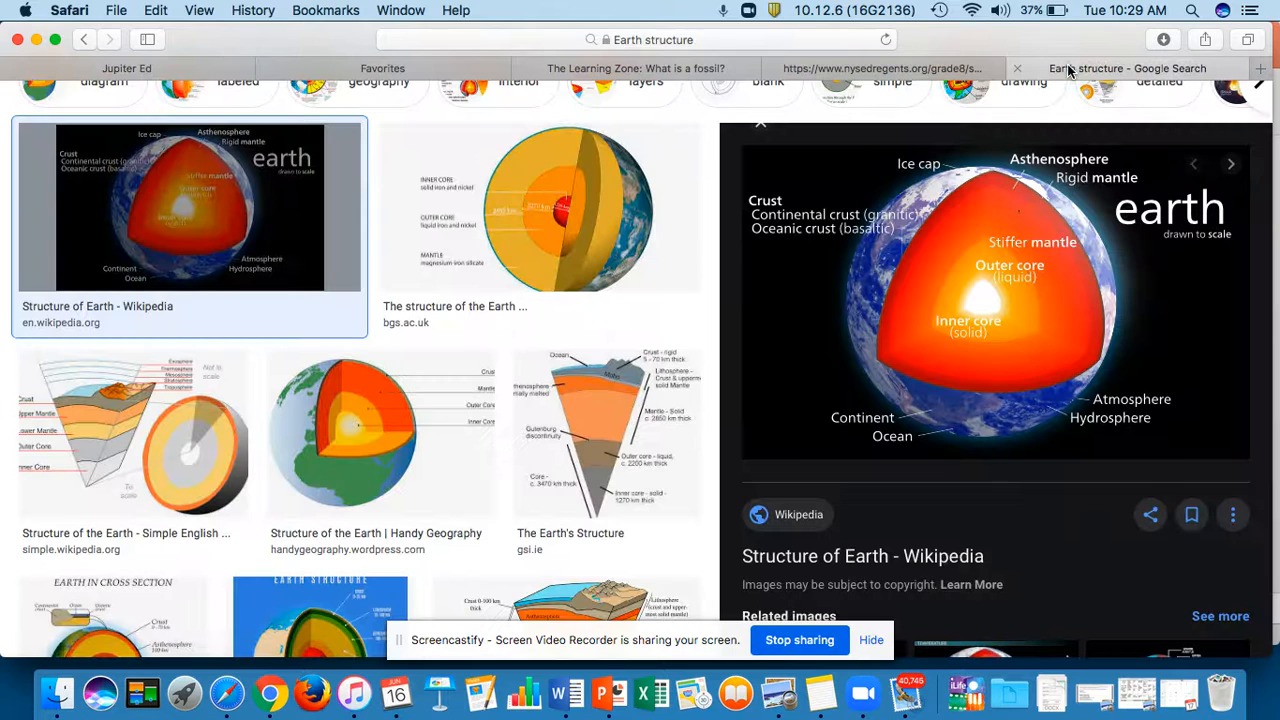
{"action": "mouse_move", "coordinate": [817, 414]}
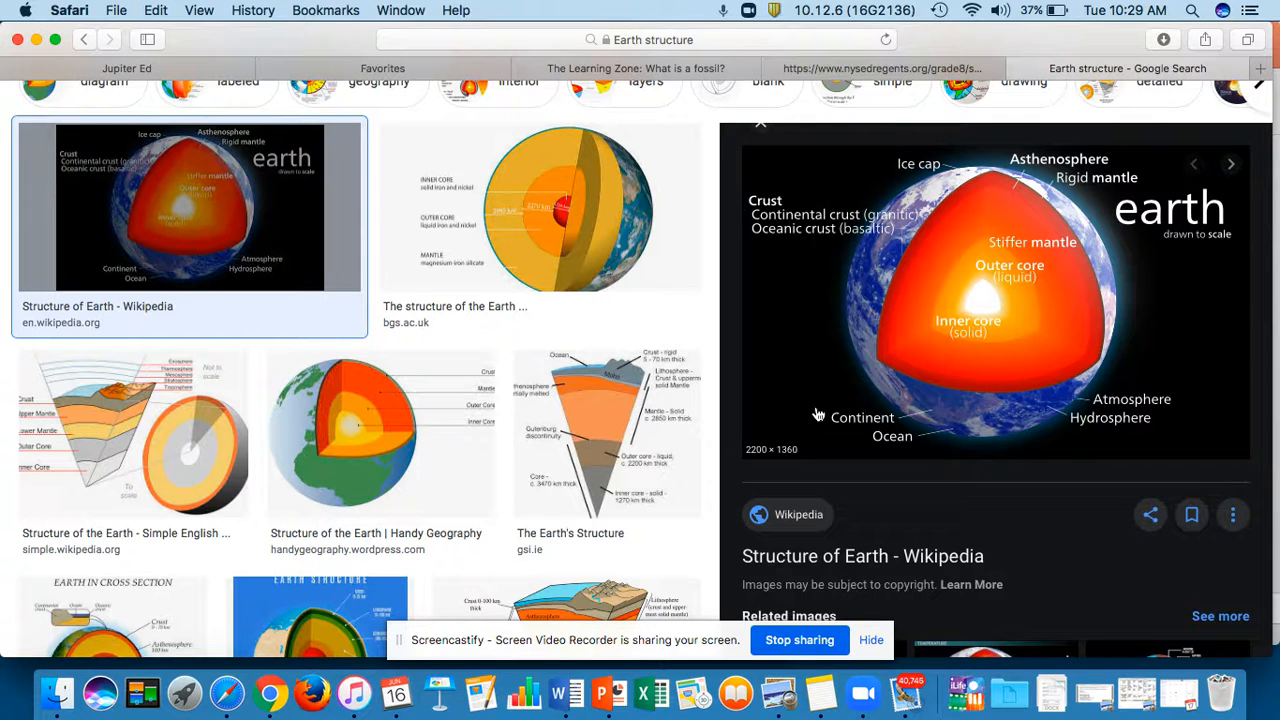
{"action": "mouse_move", "coordinate": [861, 382]}
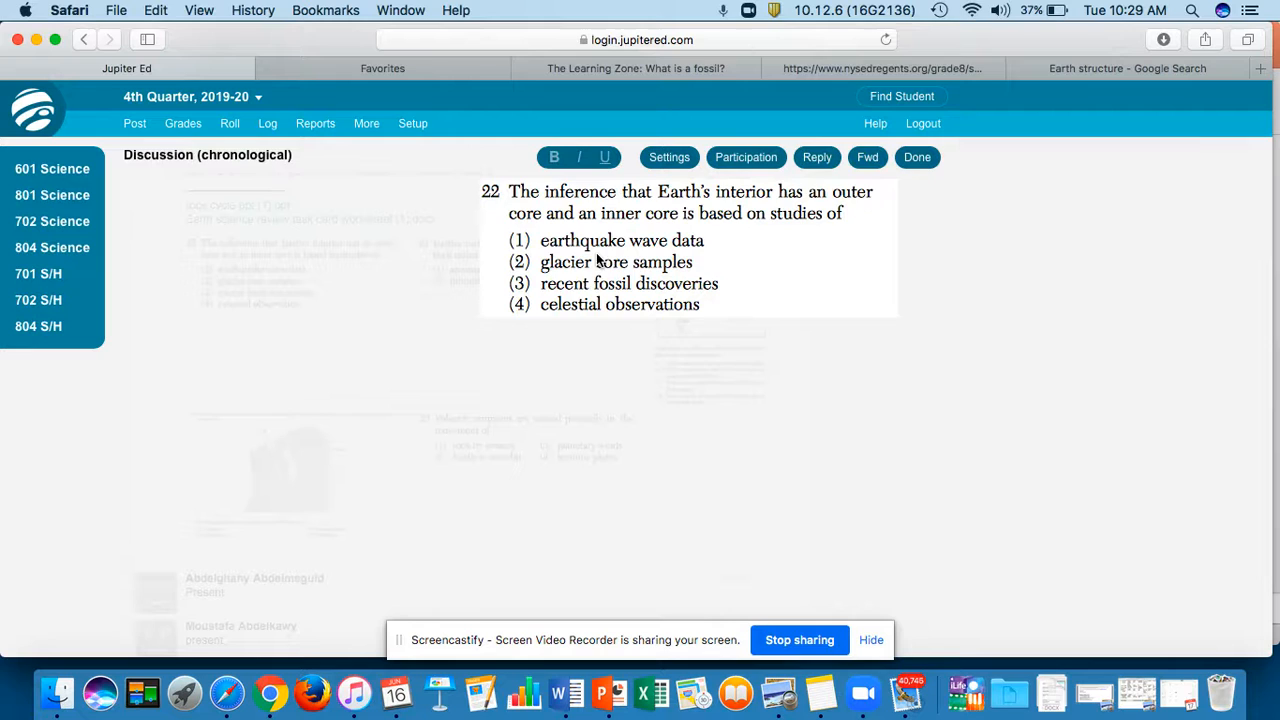
{"action": "mouse_move", "coordinate": [655, 293]}
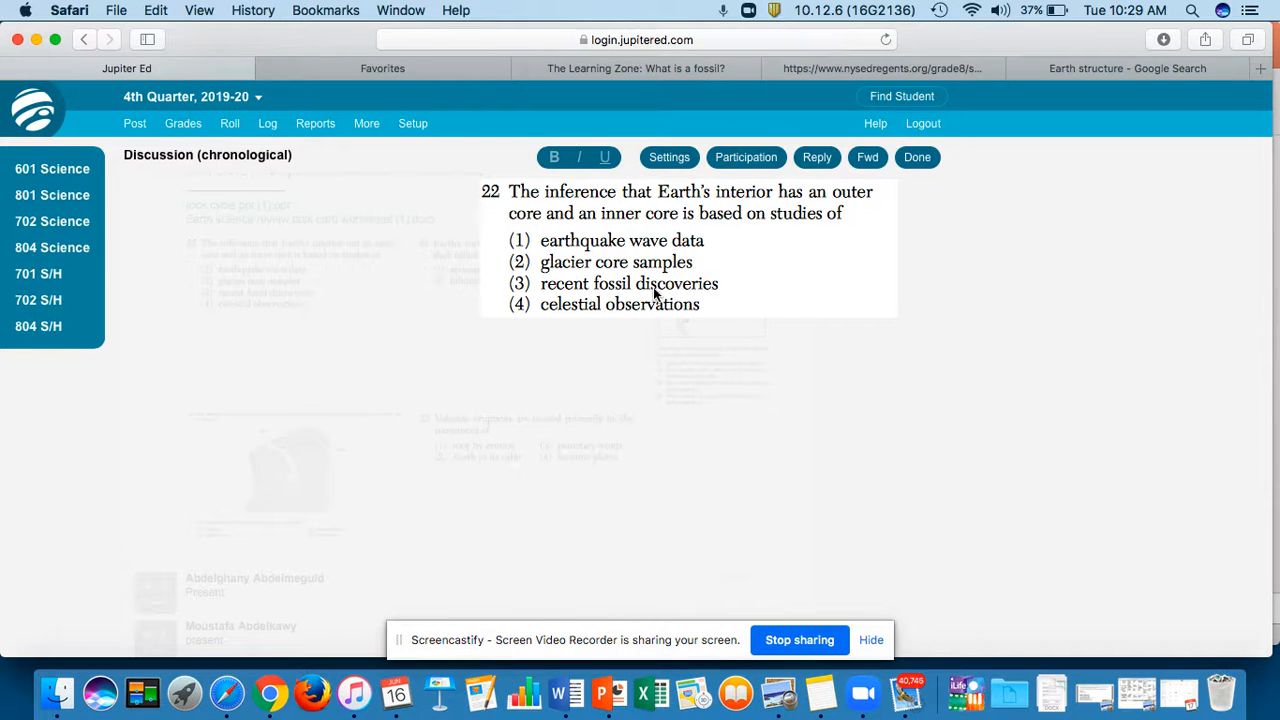
{"action": "mouse_move", "coordinate": [637, 240]}
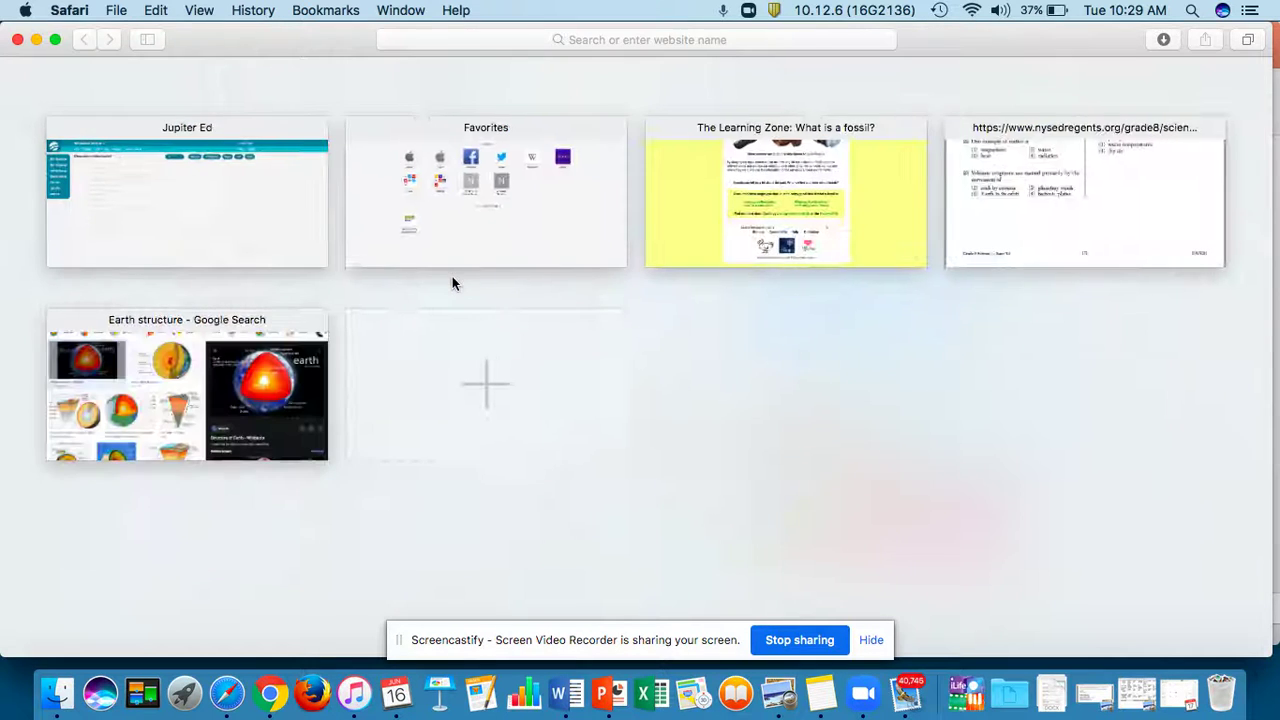
{"action": "left_click", "coordinate": [186, 193]}
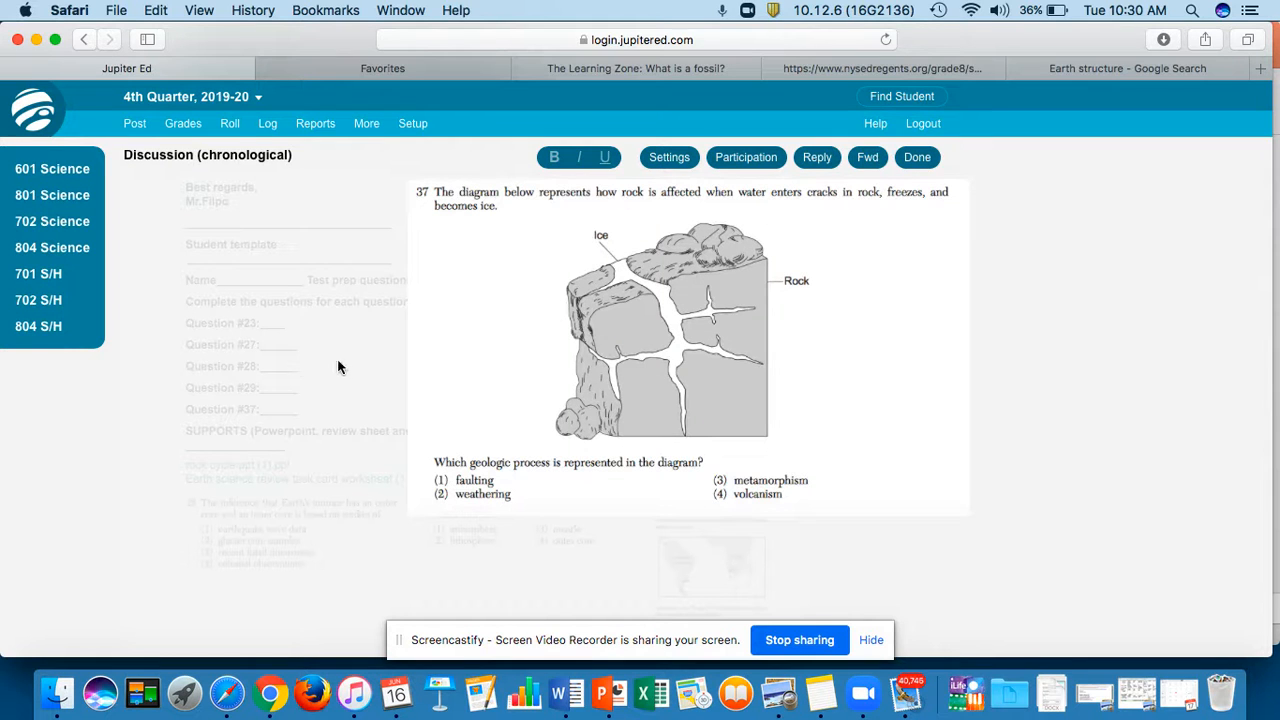
{"action": "mouse_move", "coordinate": [452, 330]}
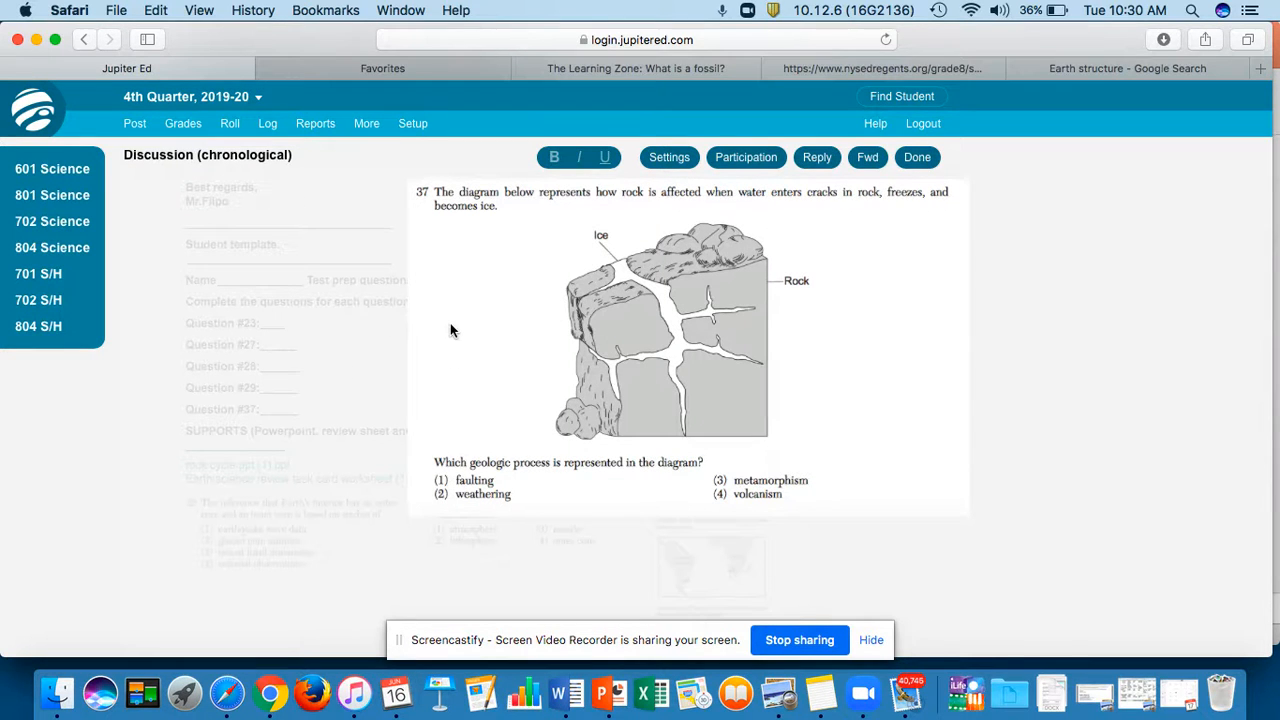
{"action": "mouse_move", "coordinate": [675, 222]}
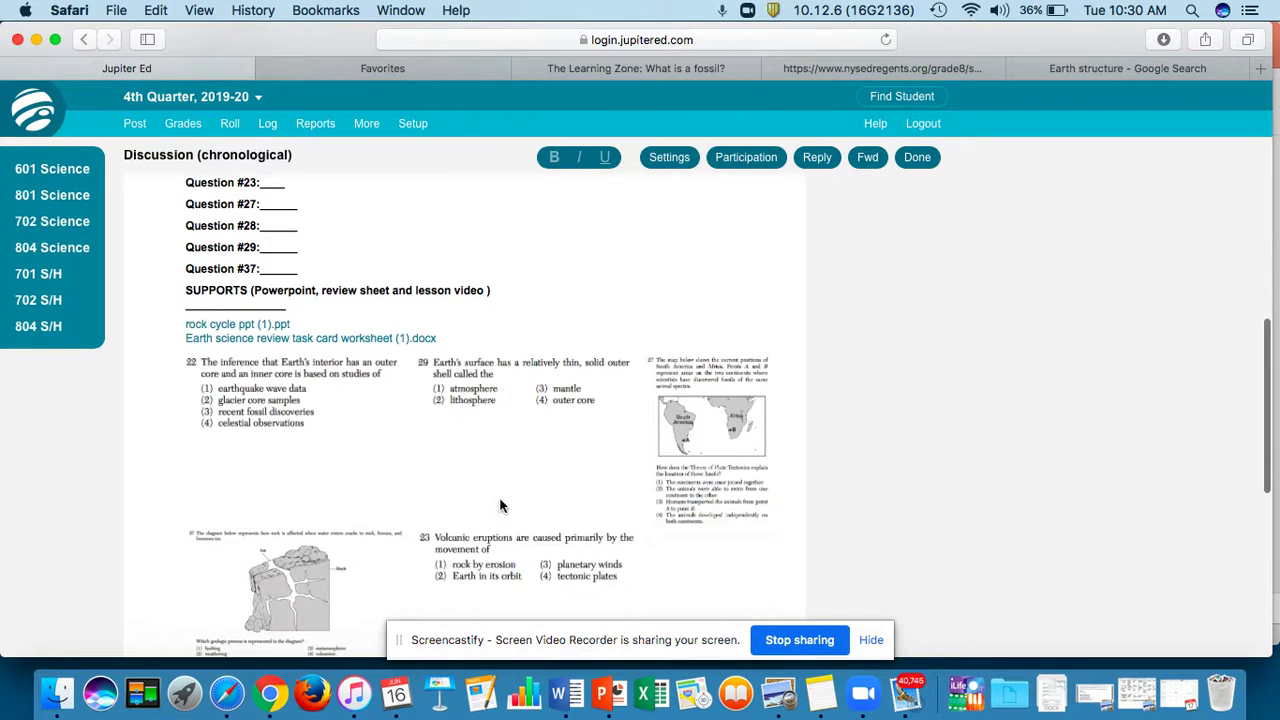
Step: Scroll down to the student attendance replies and the blank comment box
{"action": "scroll", "scroll_direction": "down", "scroll_amount": 3}
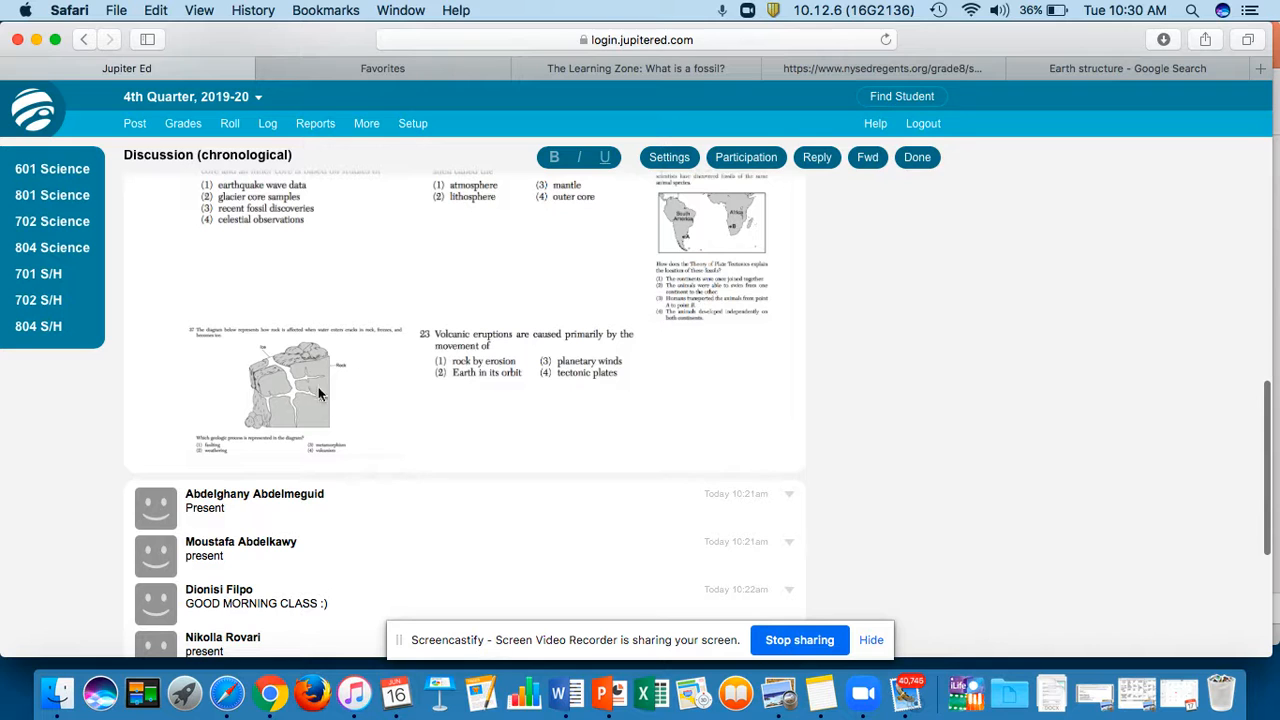
{"action": "mouse_move", "coordinate": [395, 307]}
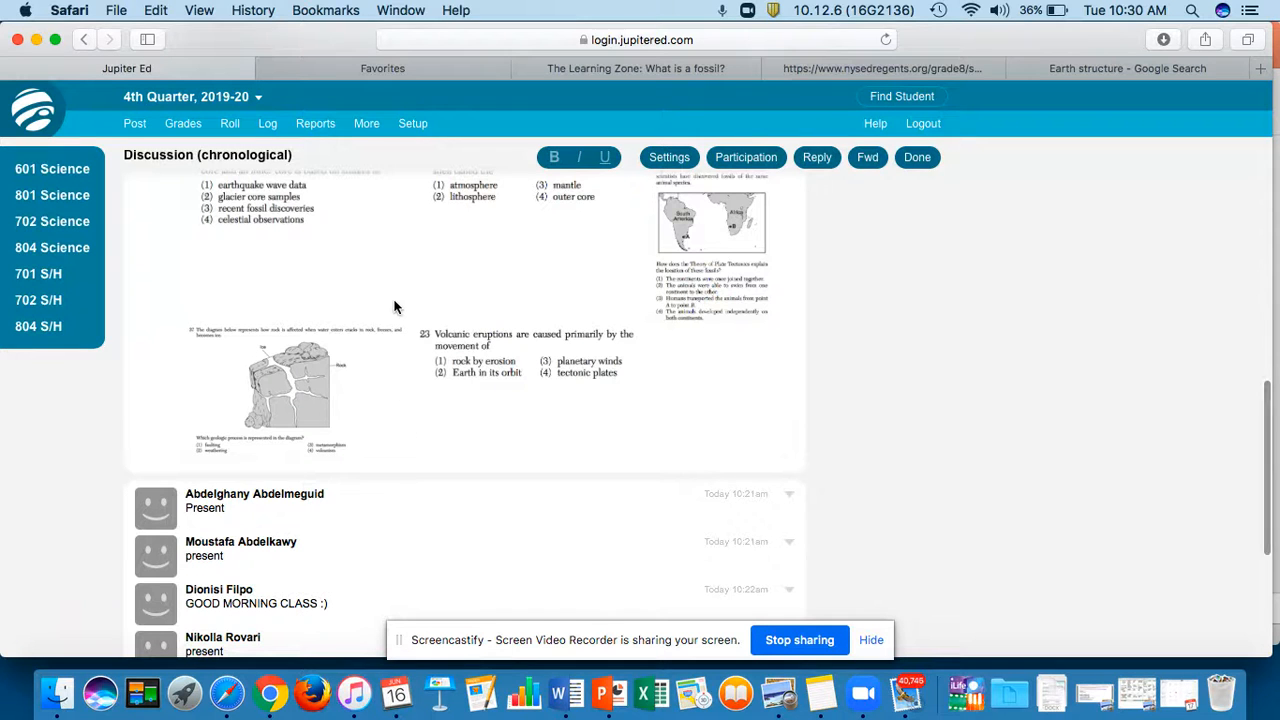
{"action": "scroll", "scroll_direction": "down", "scroll_amount": 3}
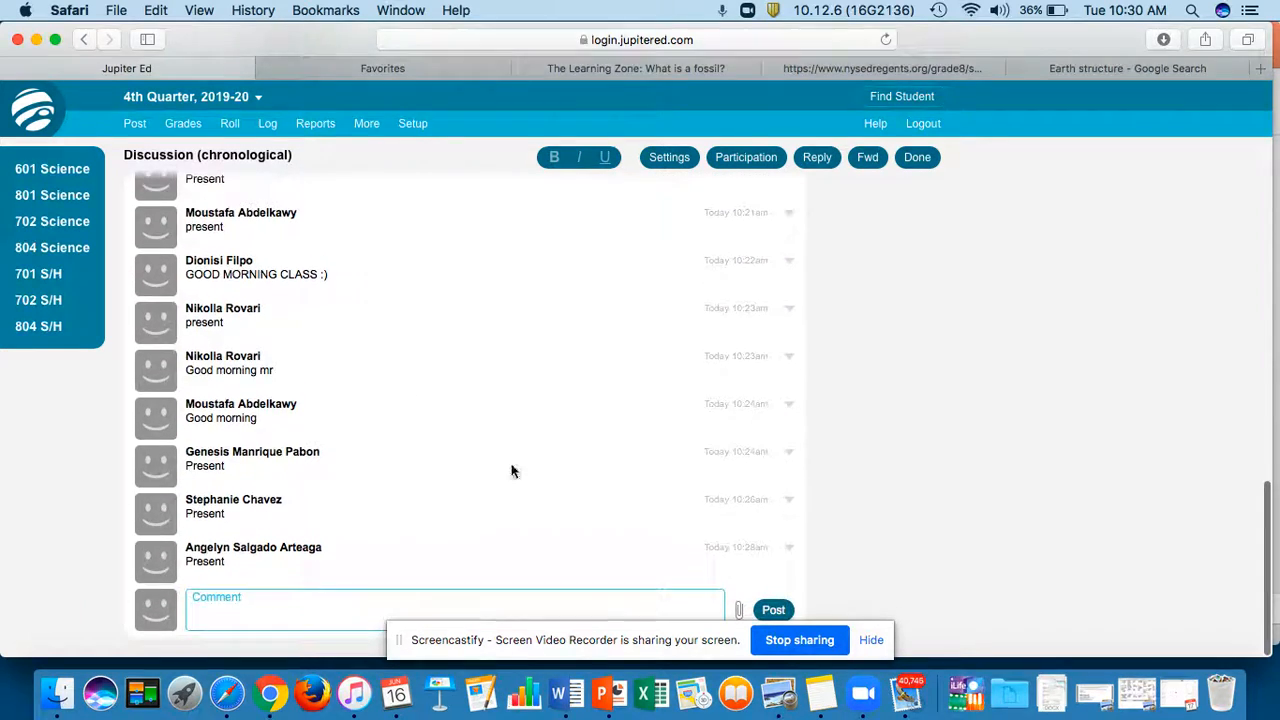